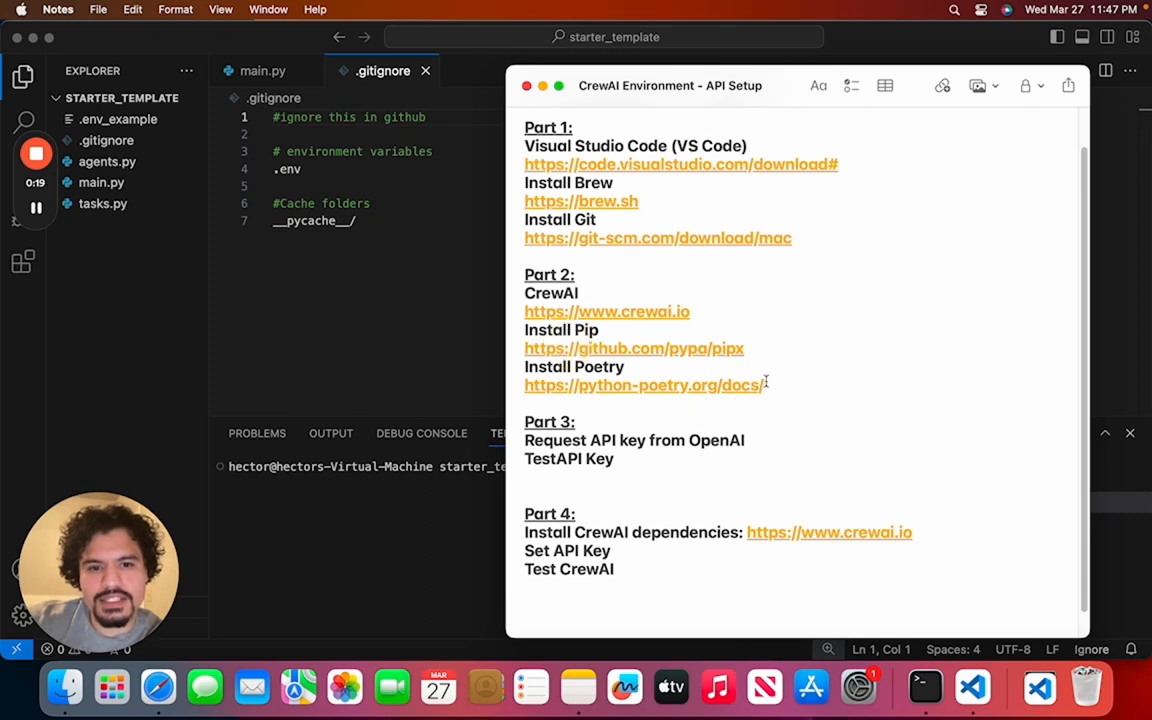
Scroll through the crewAI repository's file listing on GitHub
drag(524, 293, 764, 385)
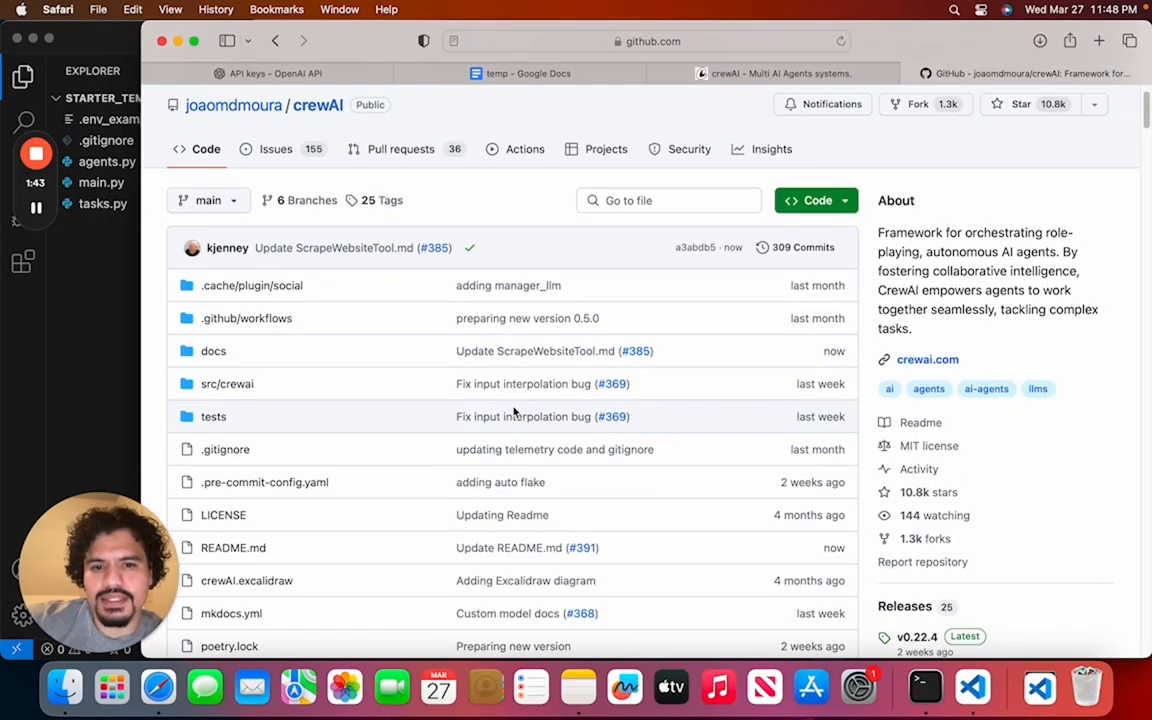
scroll(down, 3)
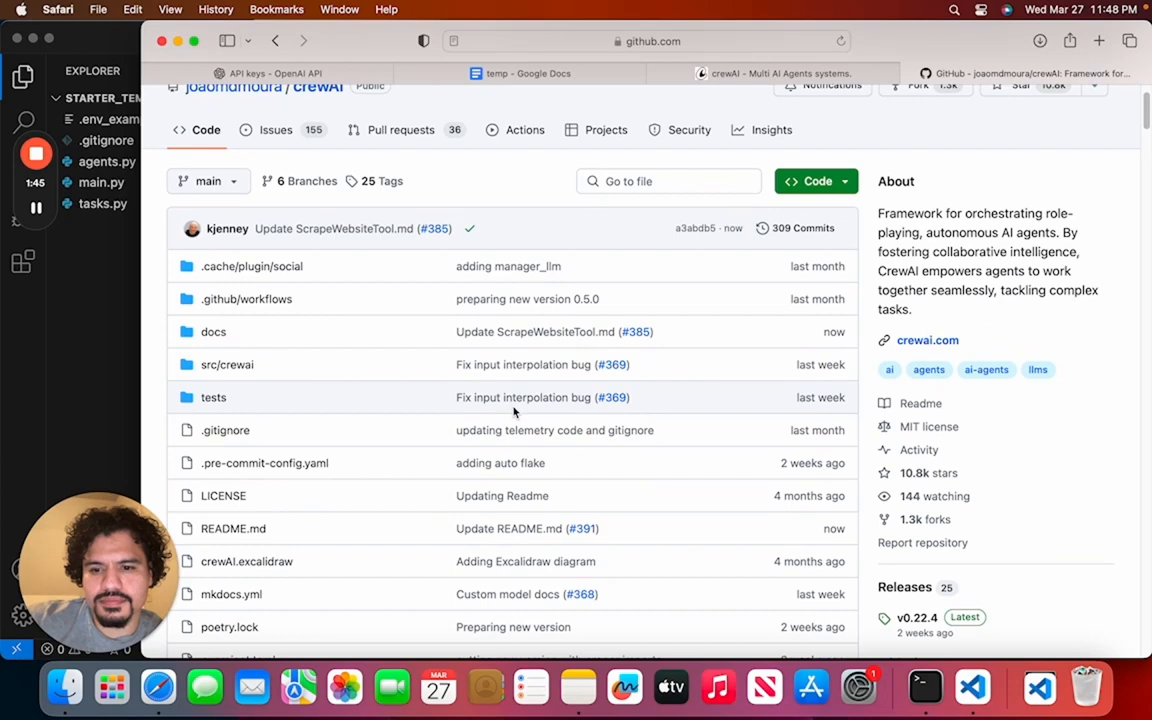
scroll(down, 3)
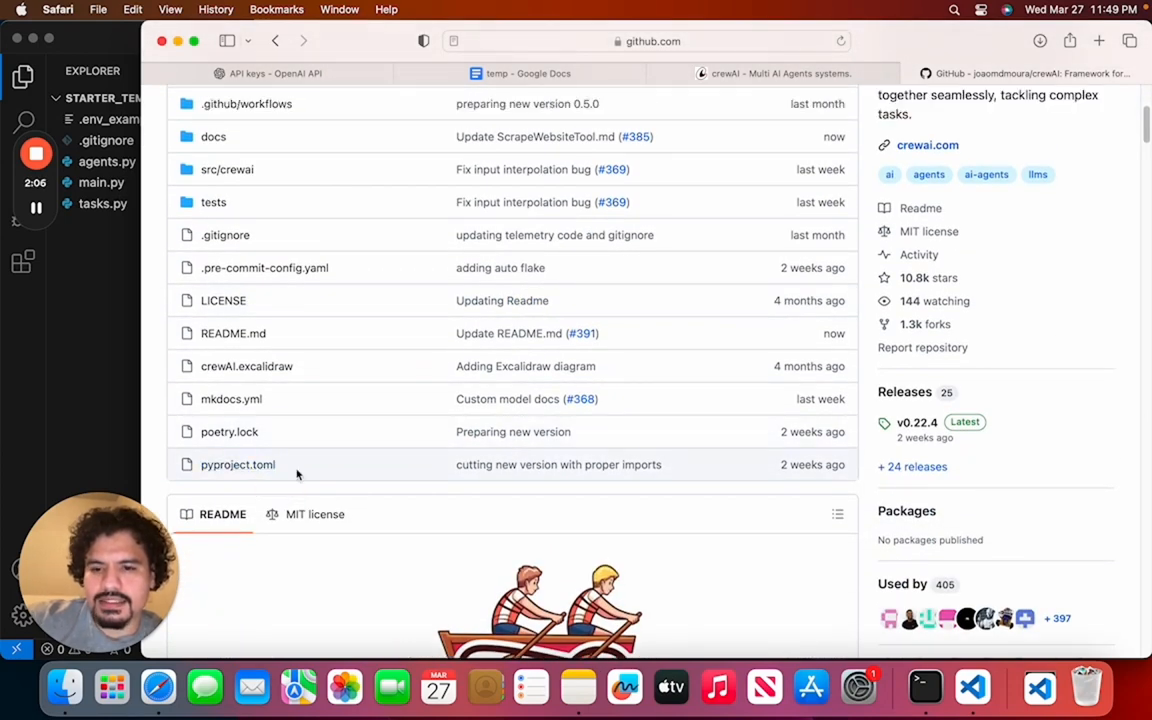
Open pyproject.toml and select the tool.isort through scripts configuration lines
click(237, 464)
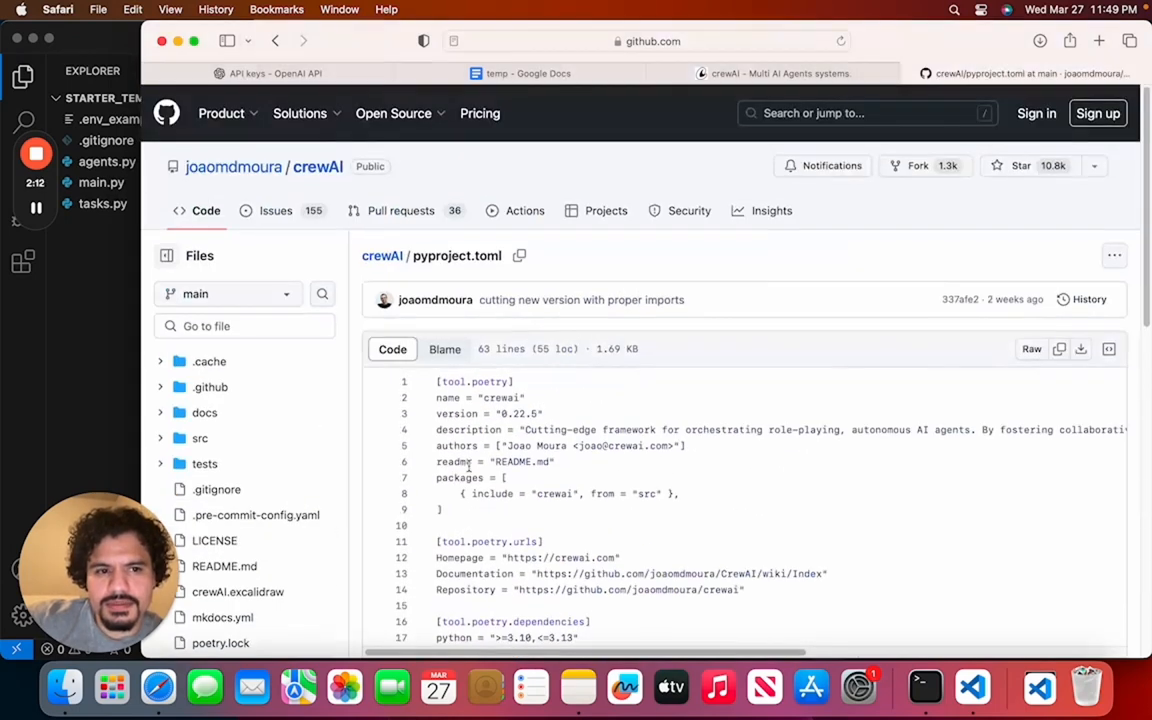
scroll(down, 3)
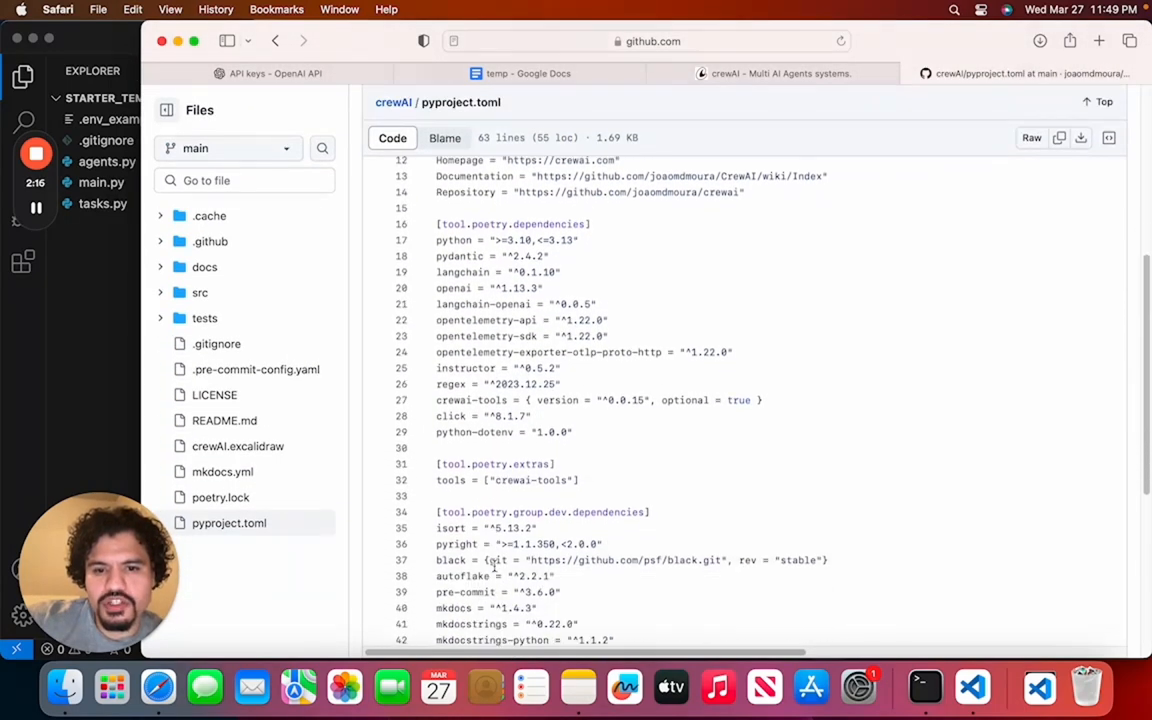
scroll(down, 3)
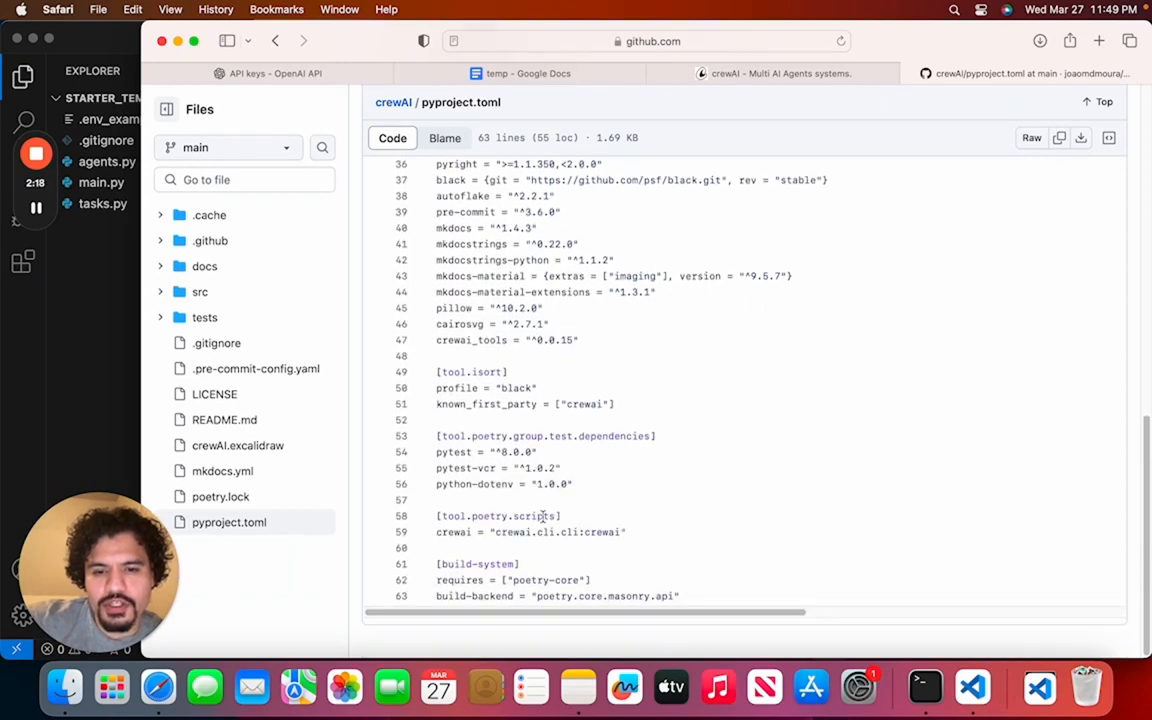
drag(436, 356, 627, 532)
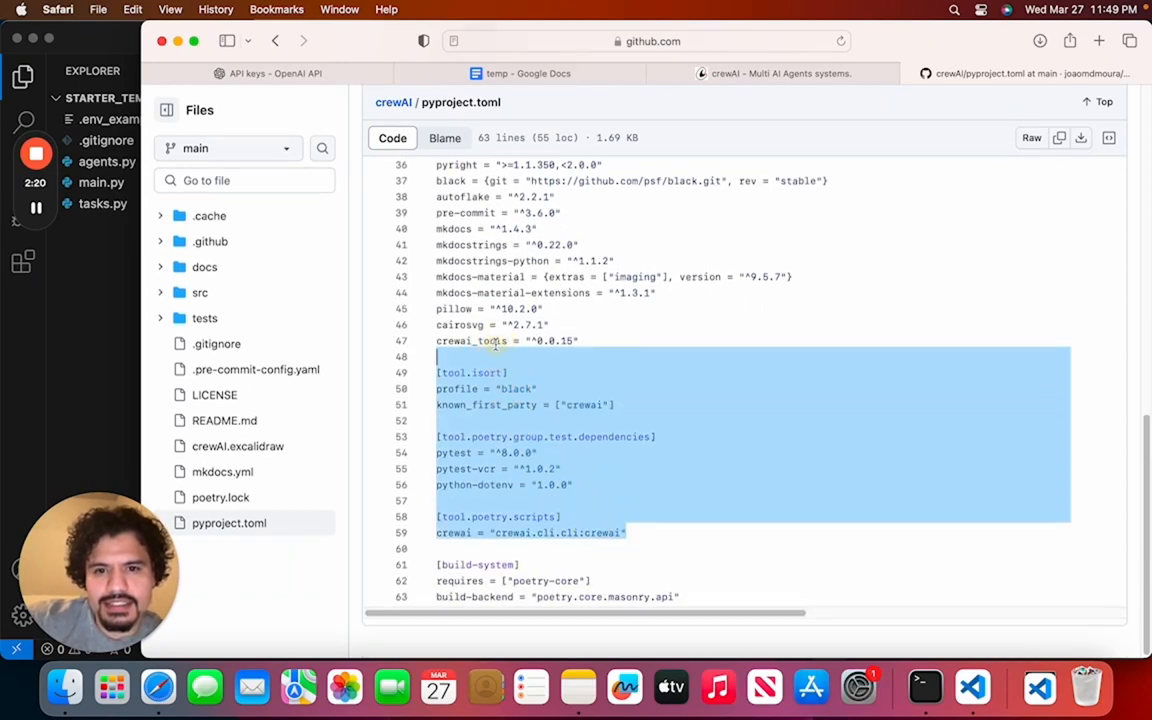
scroll(up, 3)
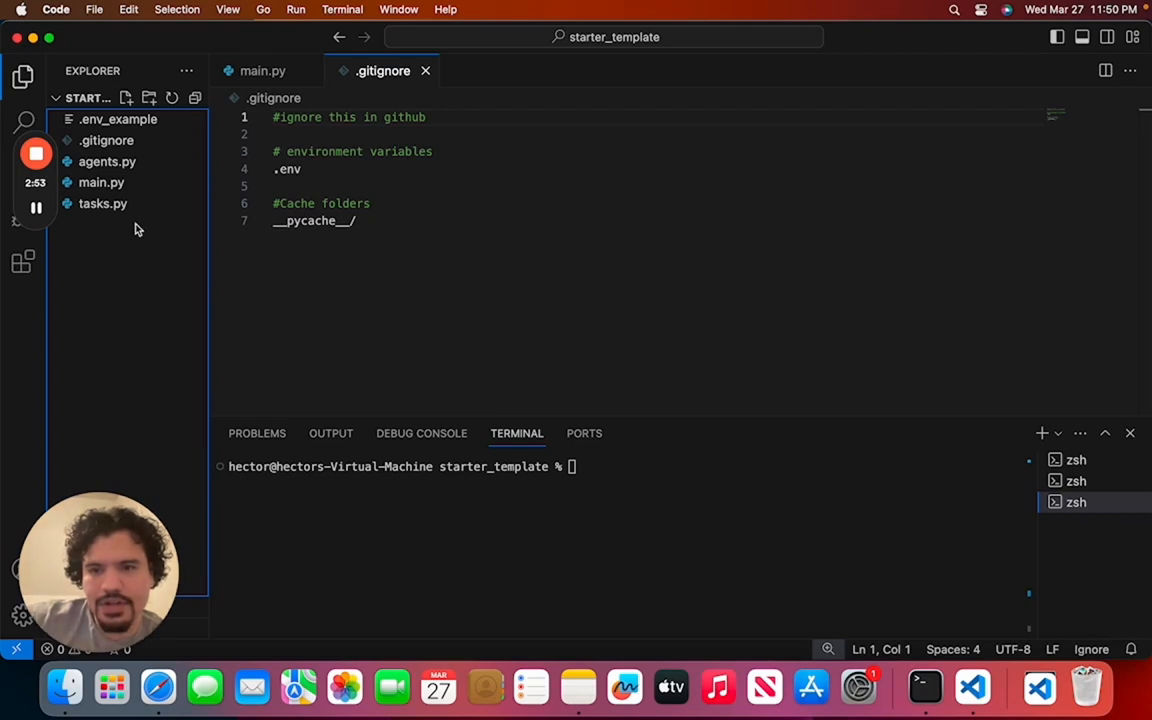
Create pyproject.toml in starter_template holding the crewAI poetry configuration
click(127, 97)
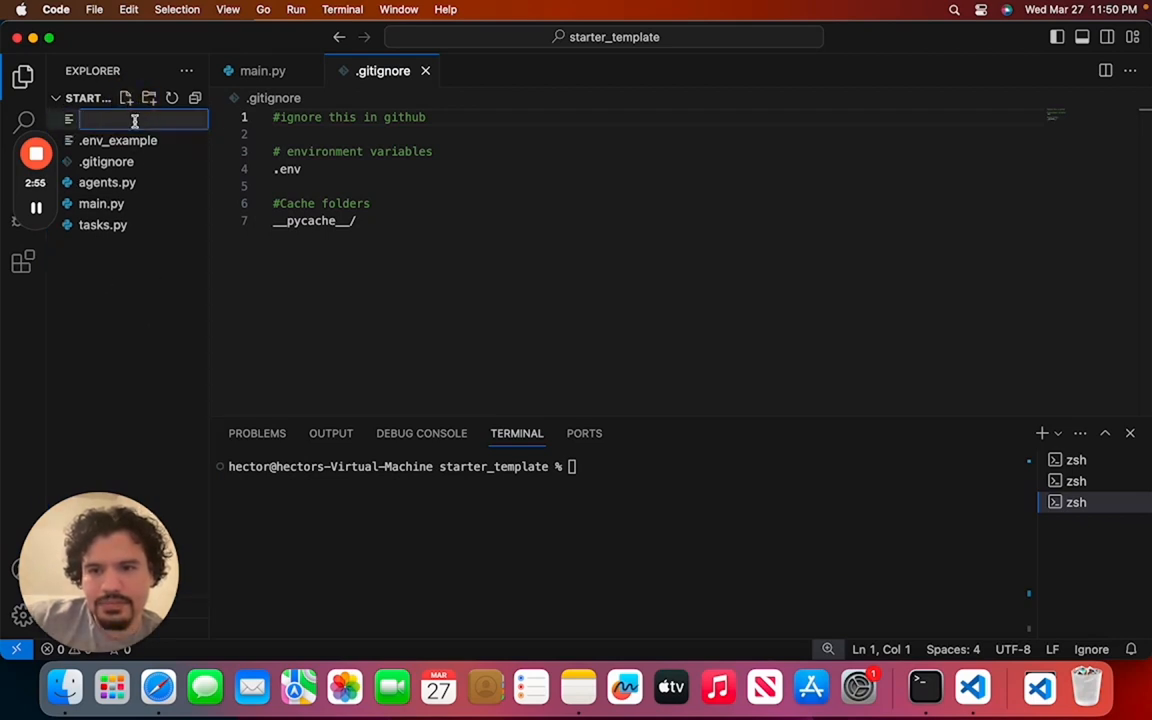
text(pyproject.toml)
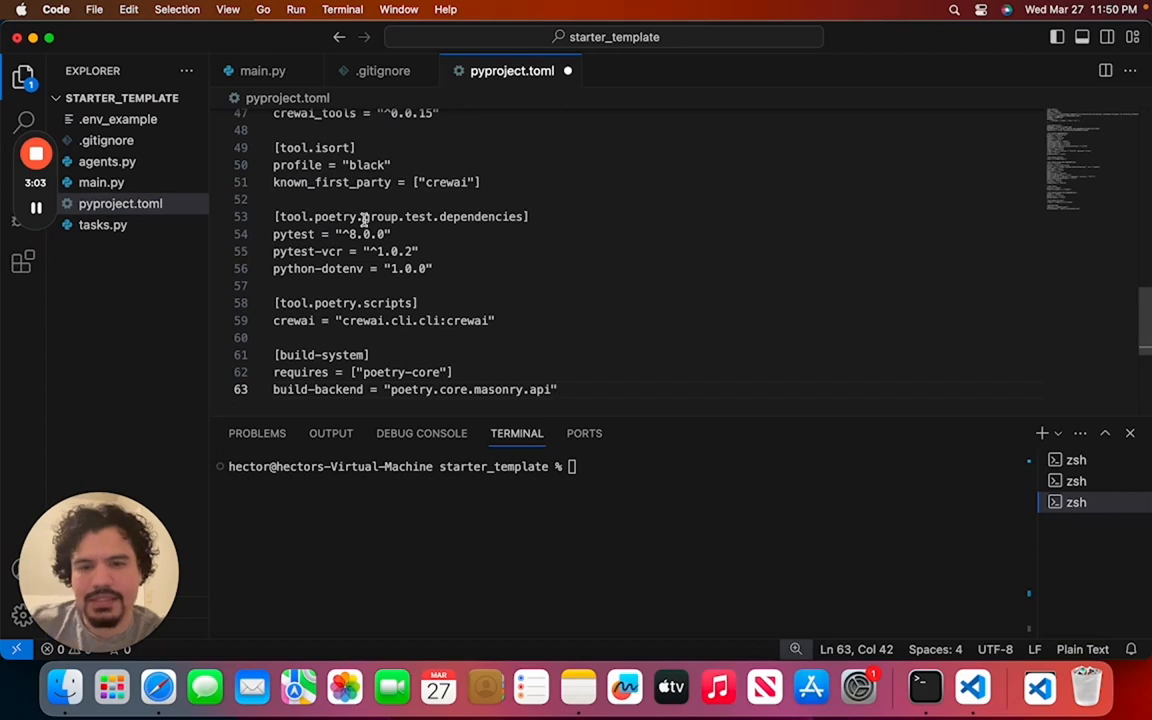
scroll(up, 3)
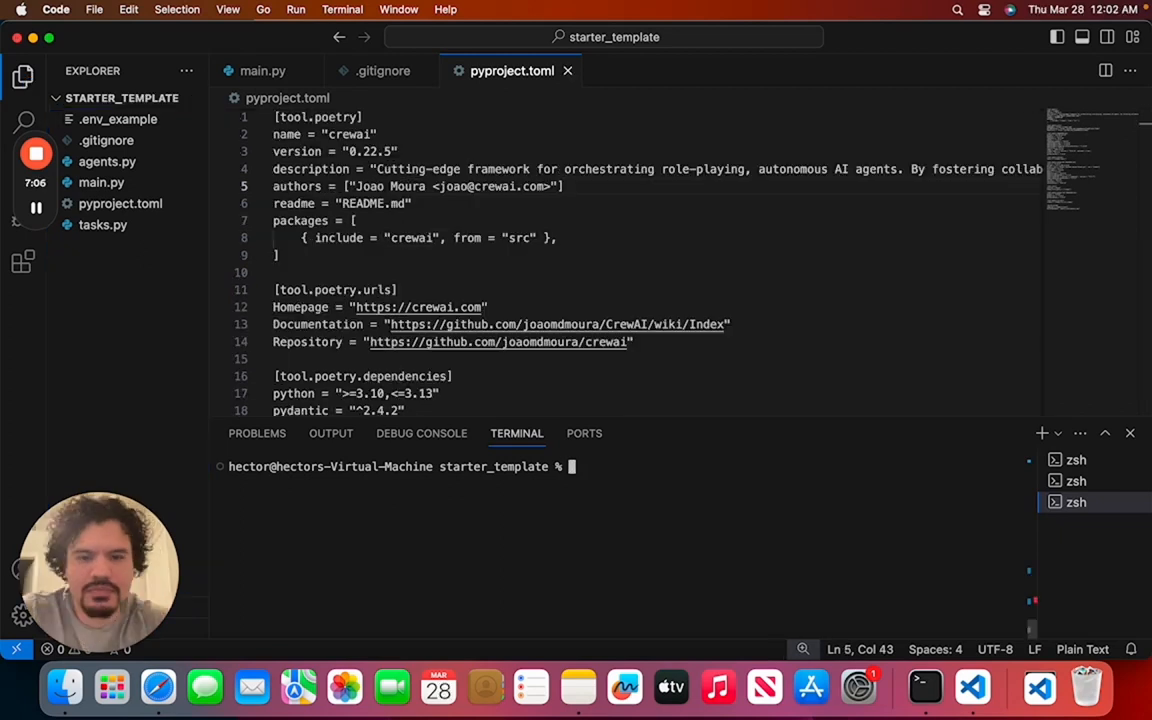
Run poetry install --no-root in the integrated terminal
text(poetry install)
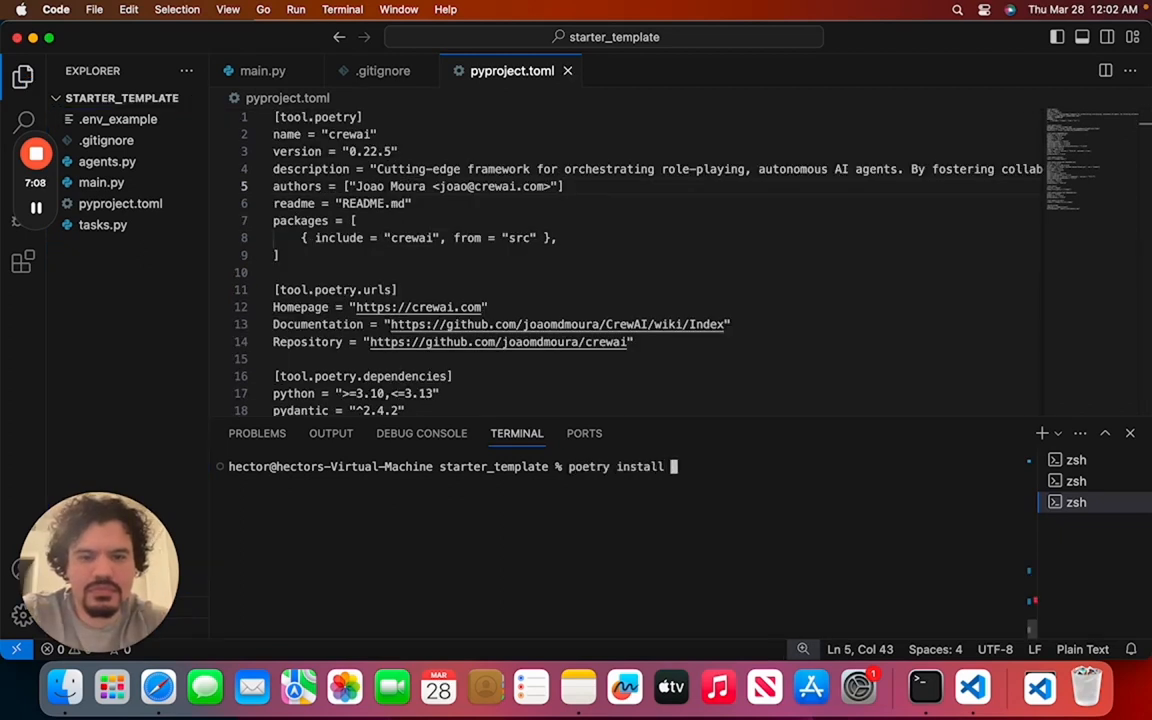
text(--no-root)
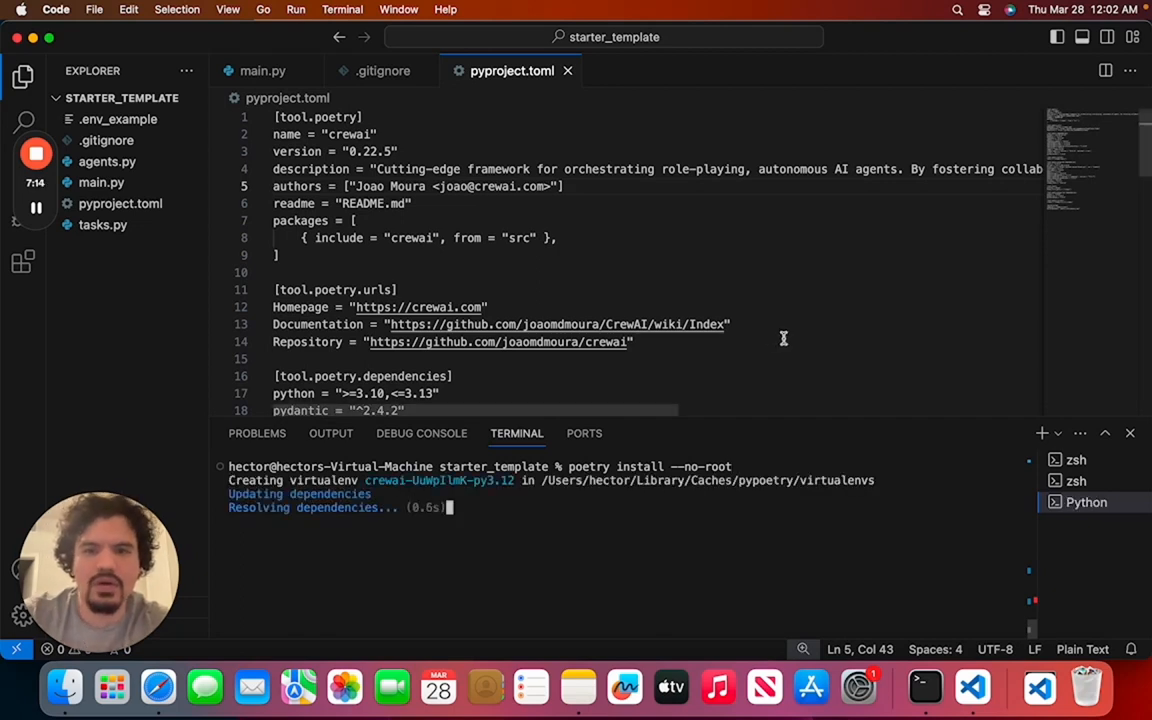
scroll(down, 3)
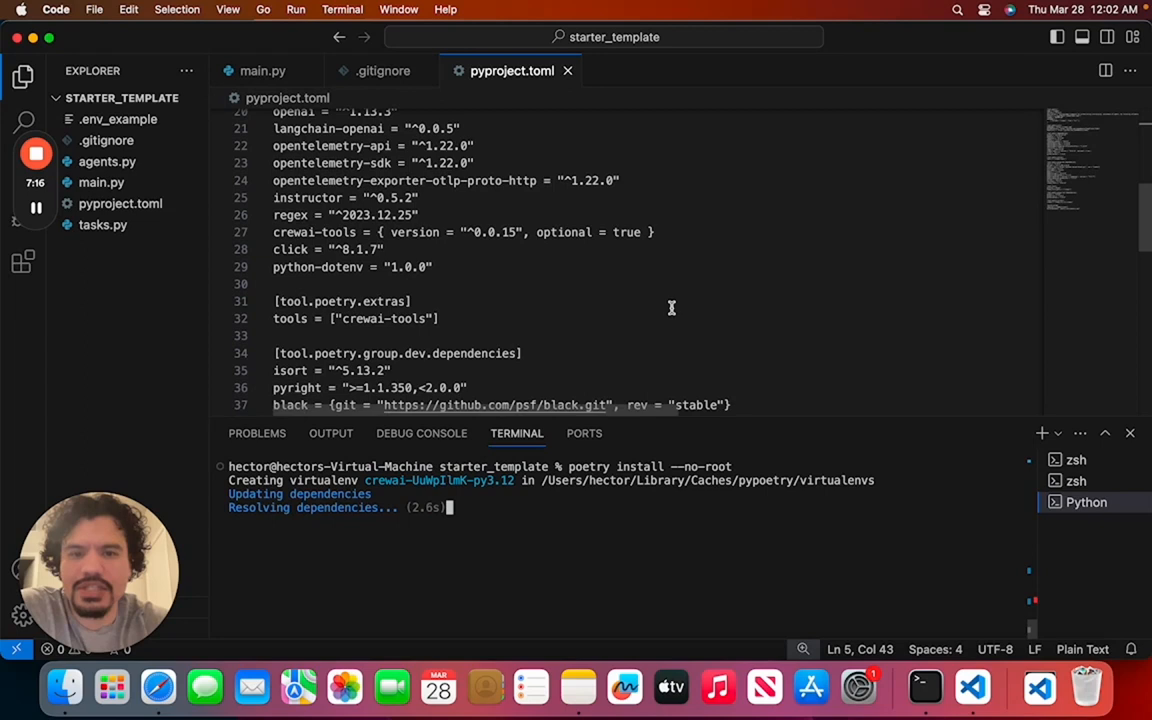
scroll(down, 3)
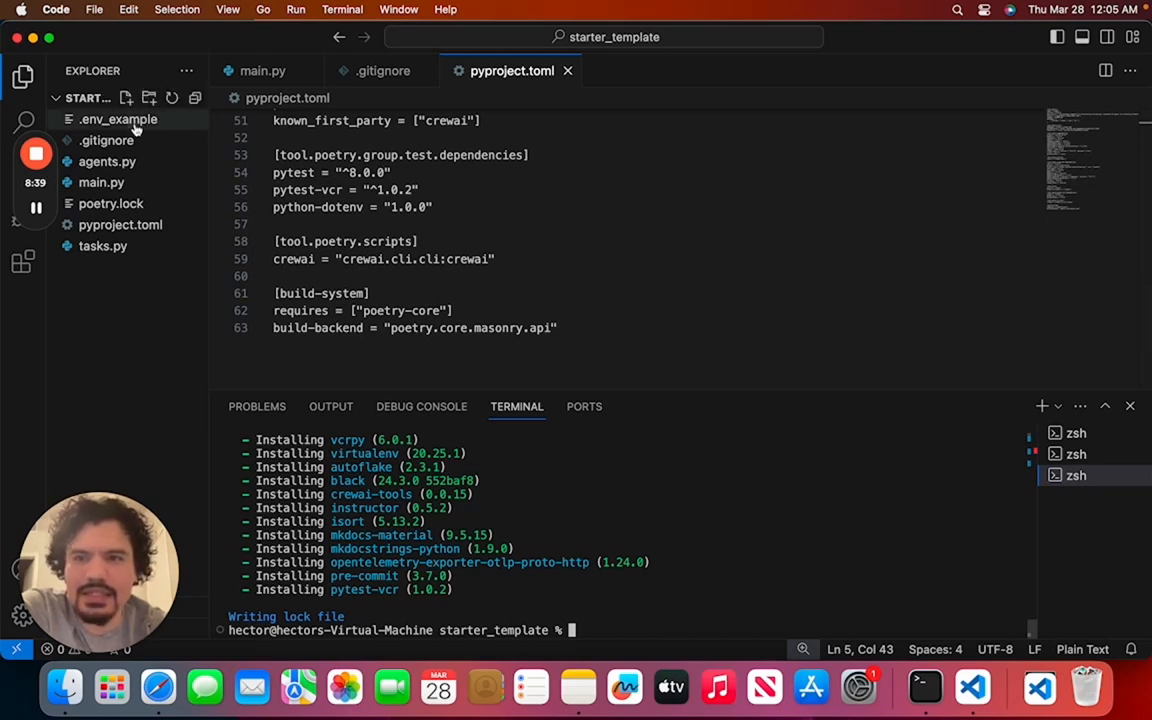
Rename .env_example to .env, keeping its OpenAI key and organization placeholders
click(115, 119)
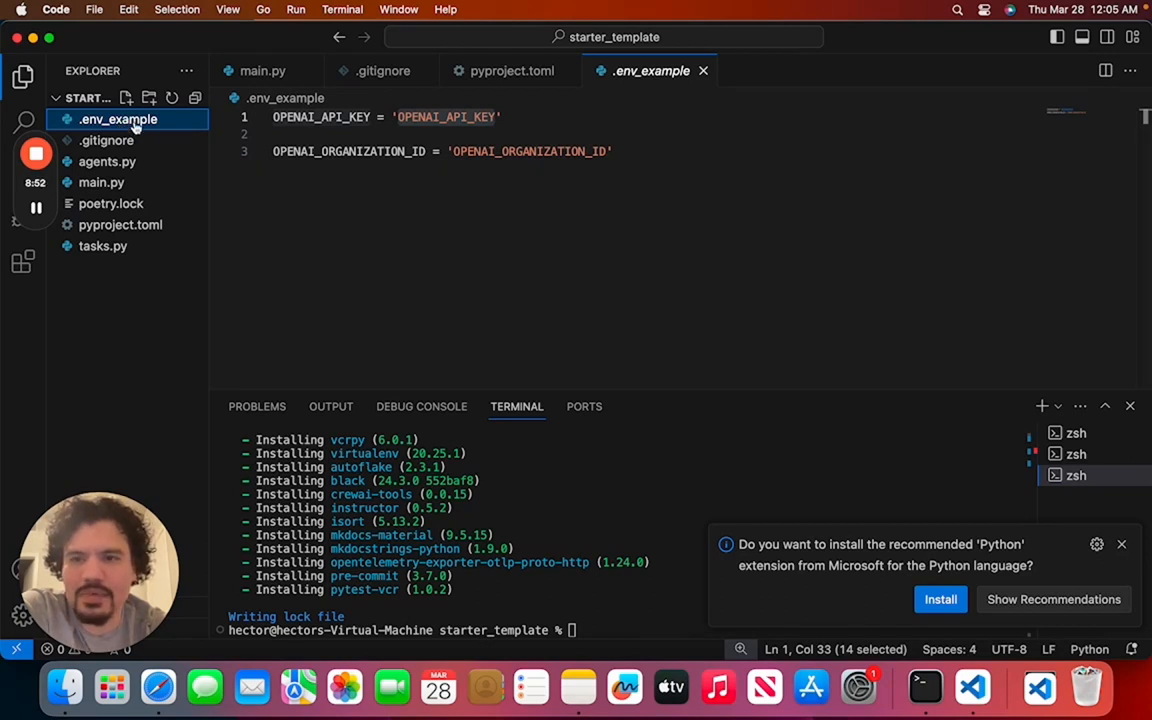
right_click(117, 119)
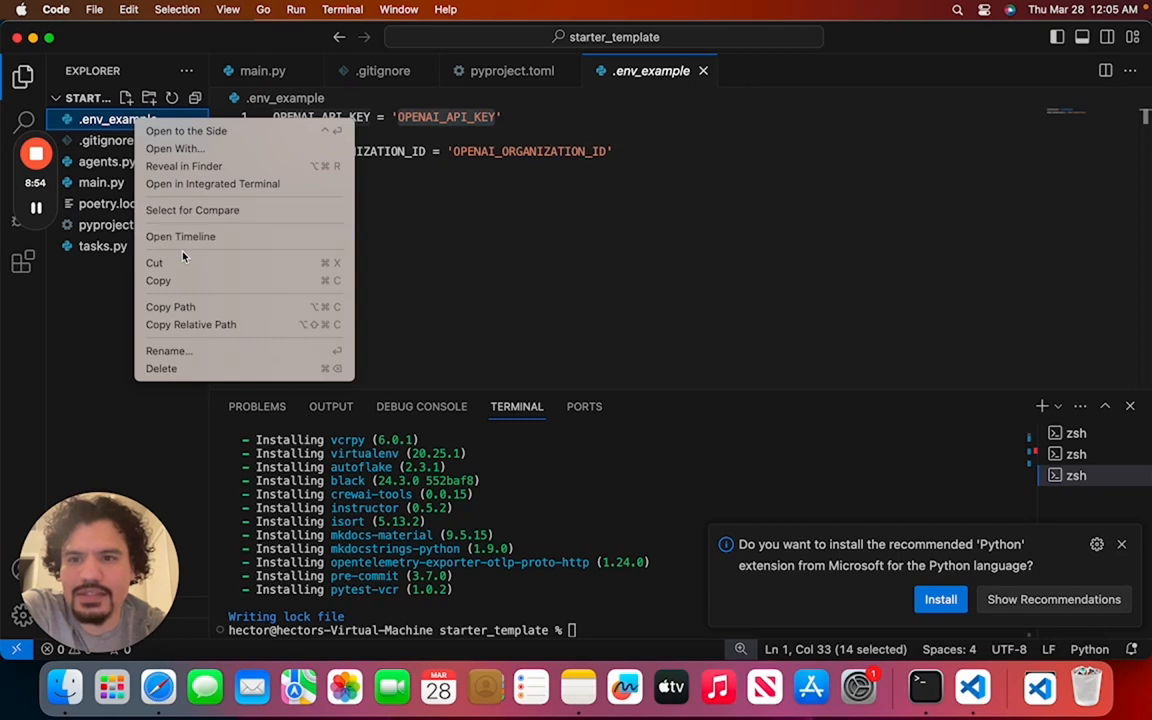
click(169, 350)
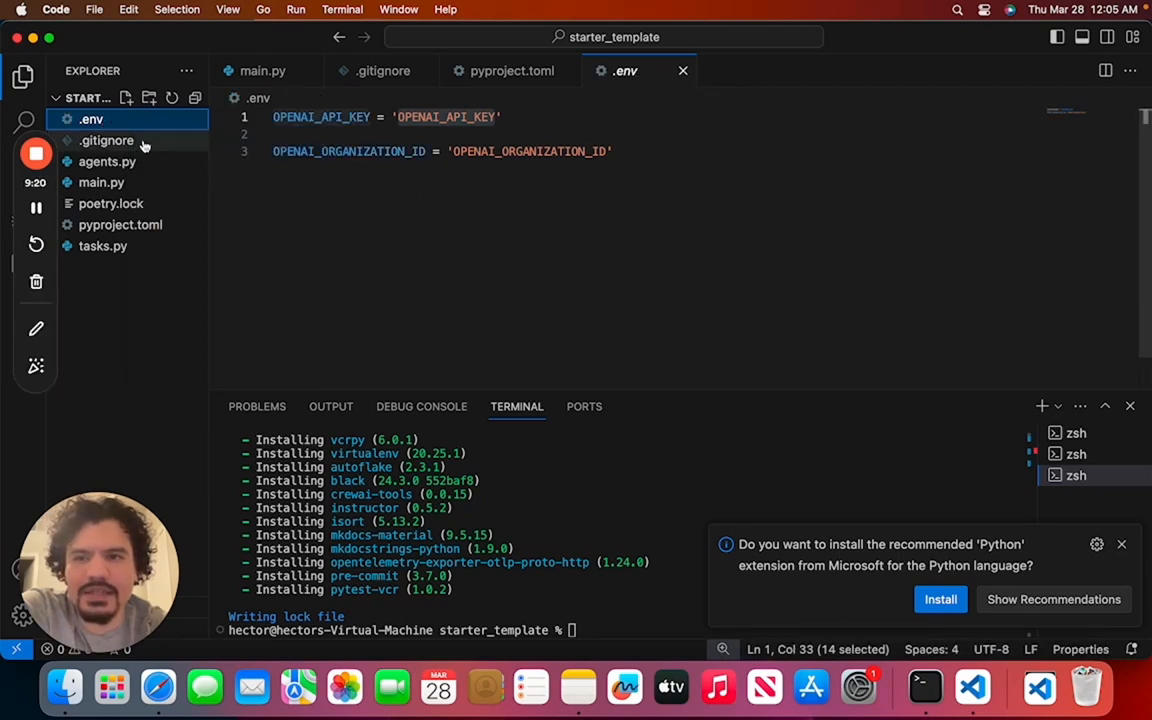
mouse_move(140, 147)
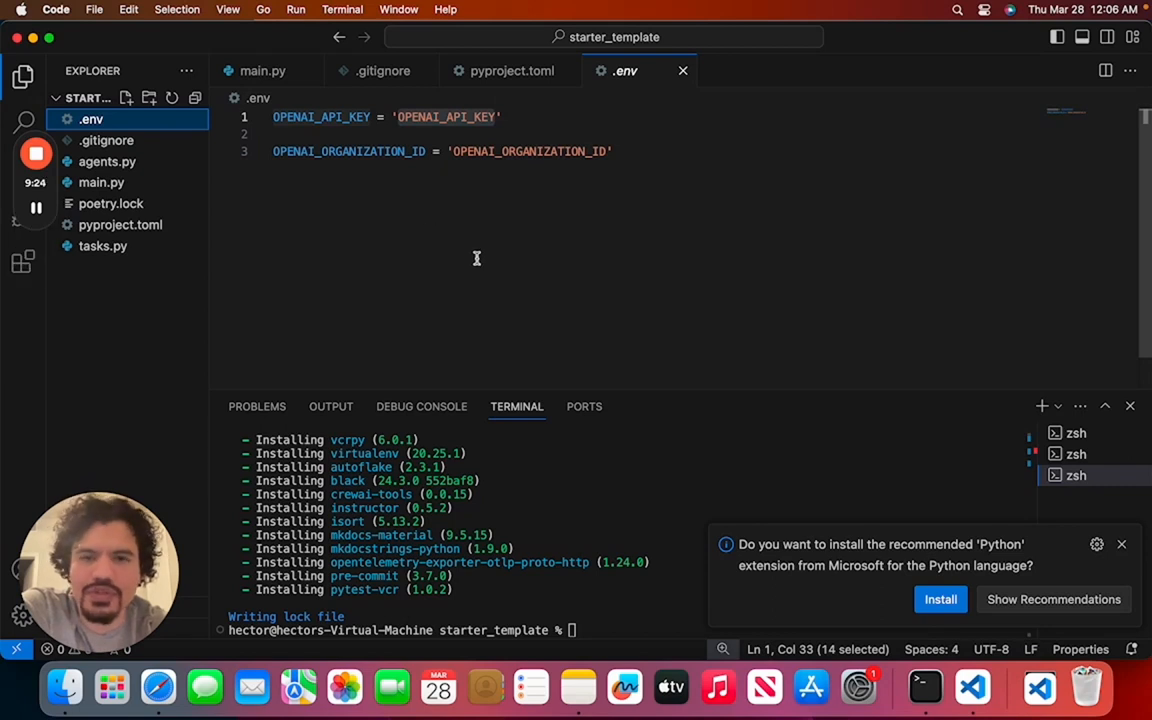
mouse_move(497, 252)
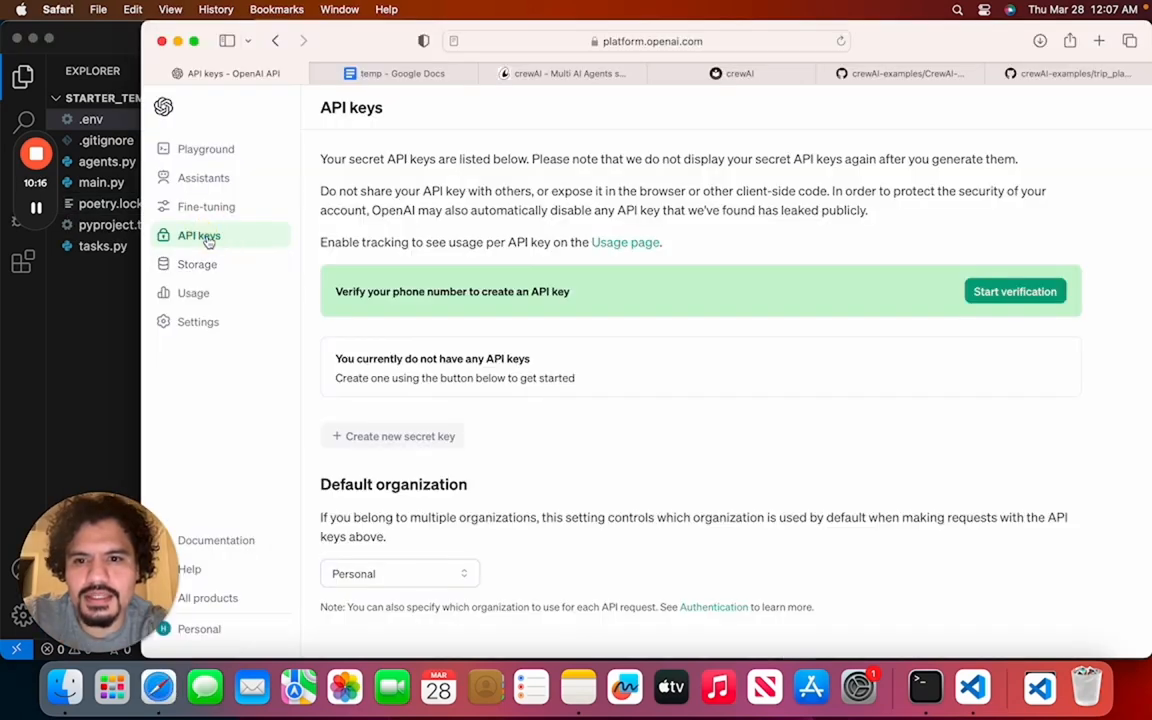
mouse_move(641, 407)
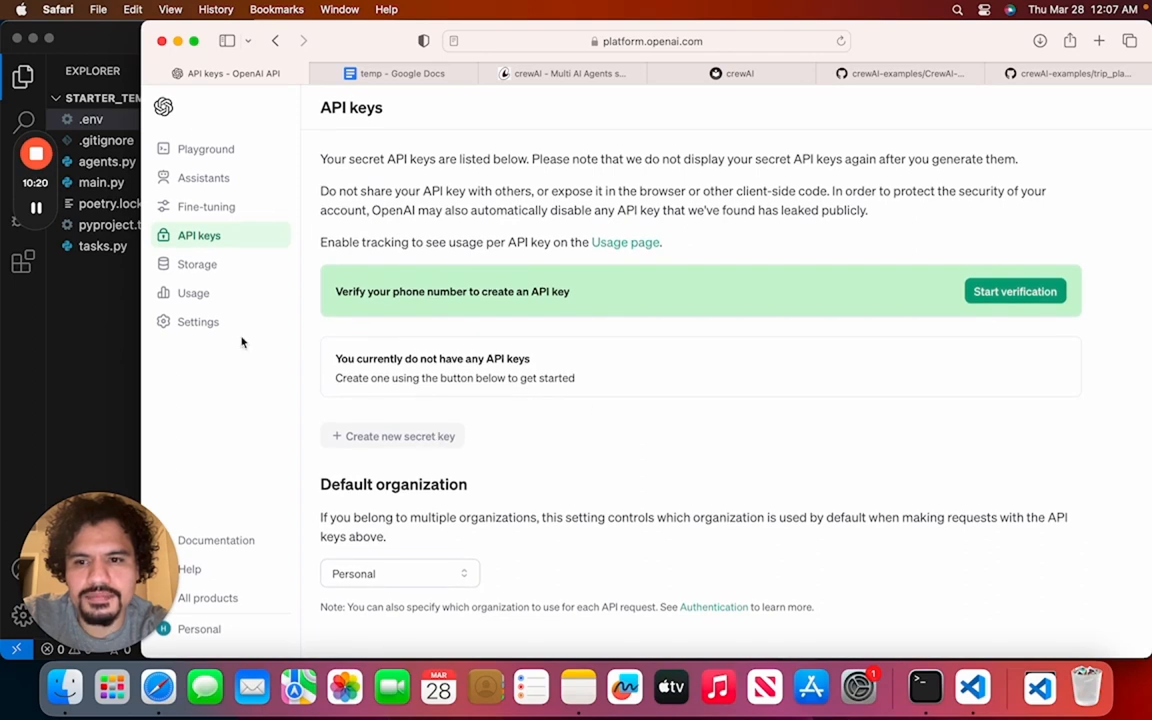
View OpenAI Platform's API keys page, which shows no keys and requires phone verification
click(1036, 684)
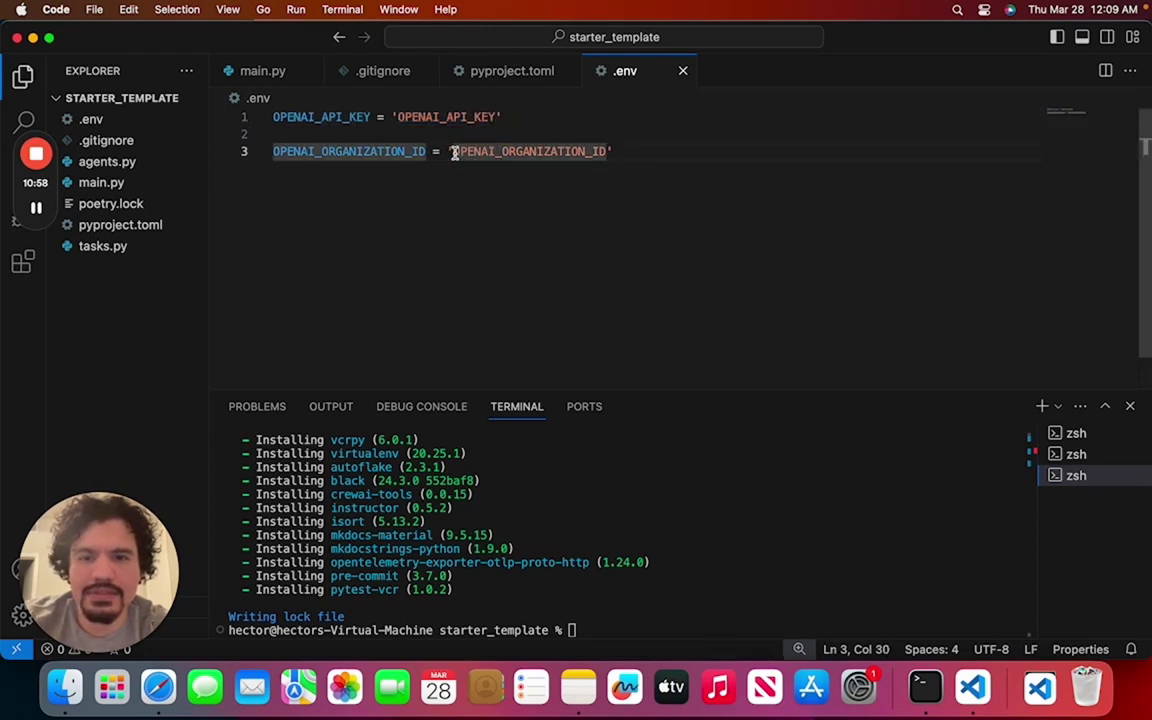
drag(453, 151, 605, 151)
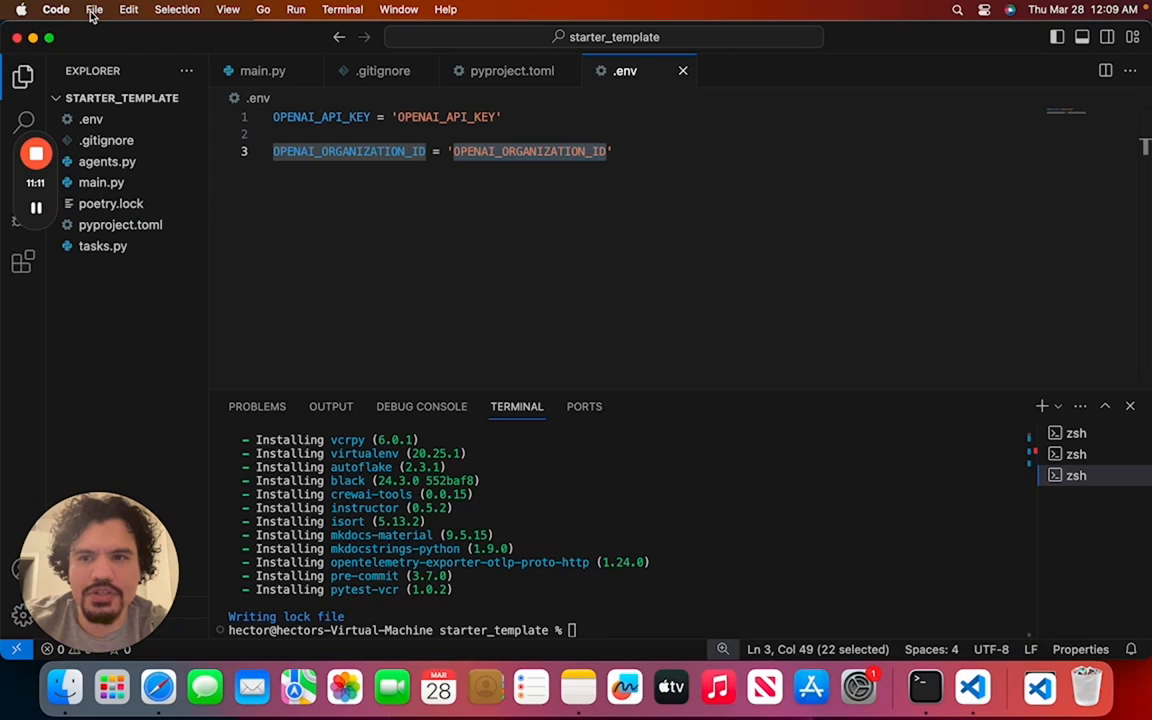
click(93, 9)
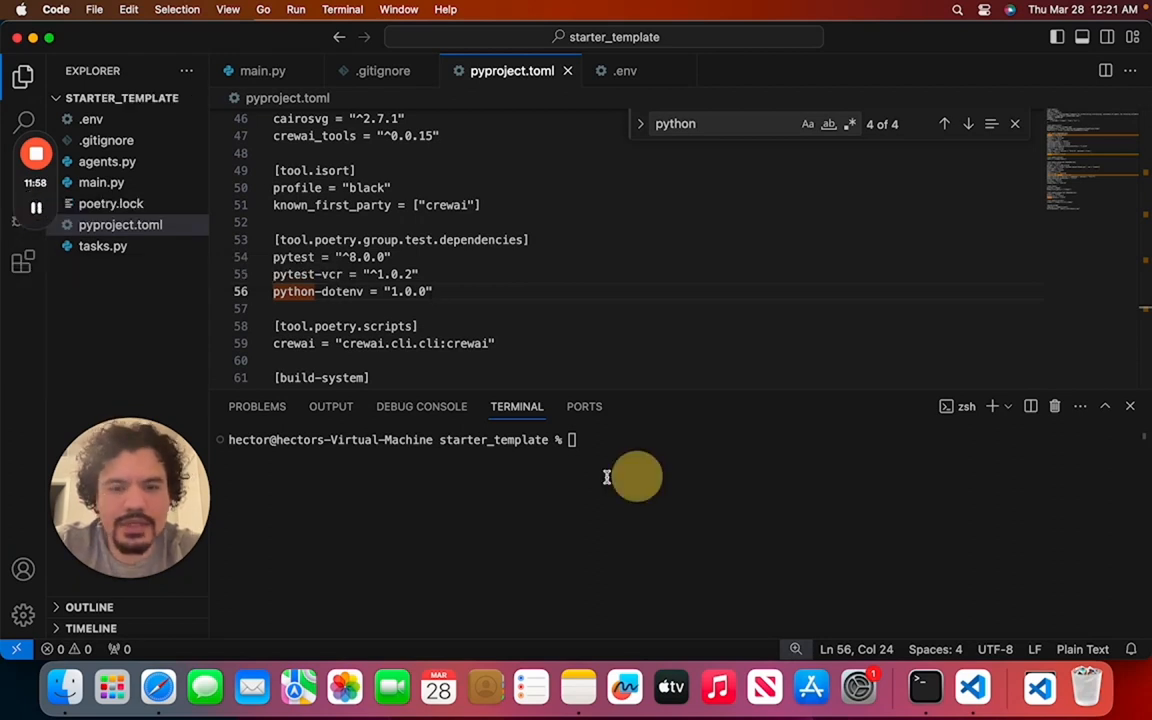
Run poetry shell to activate the crewai-py3.12 environment, then open main.py
text(poetr)
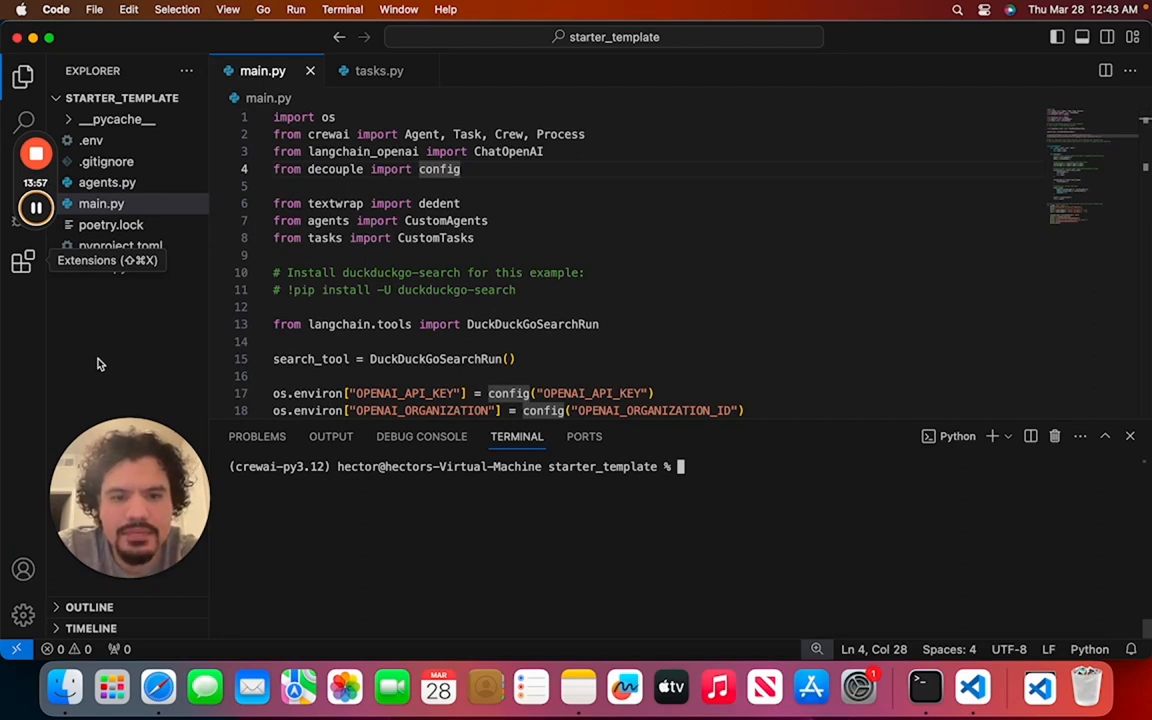
mouse_move(548, 503)
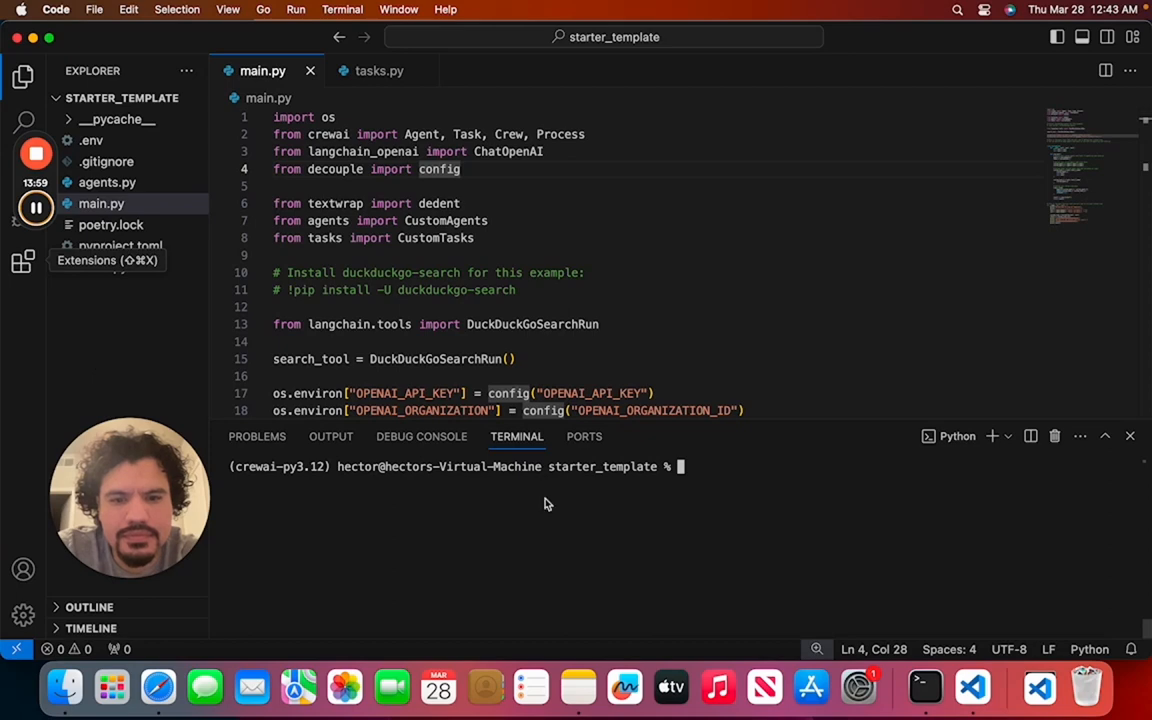
Run pip install python-decouple, which reports the package is already installed
text(pip inst)
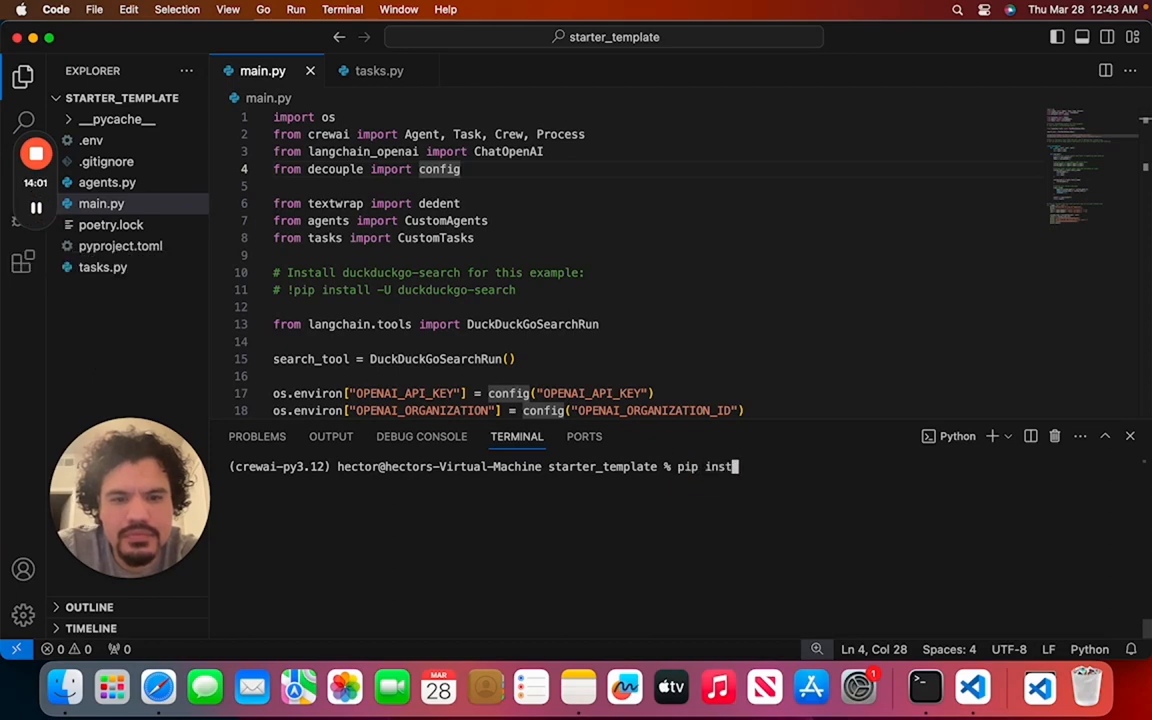
key(Enter)
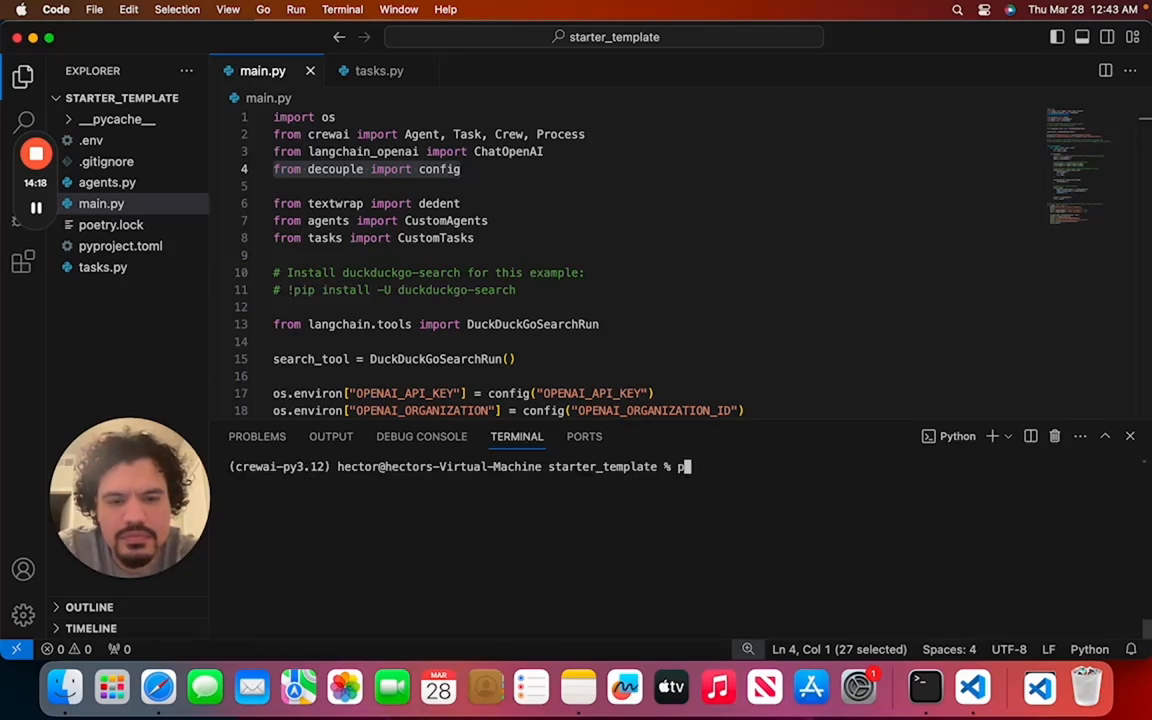
text(pip install)
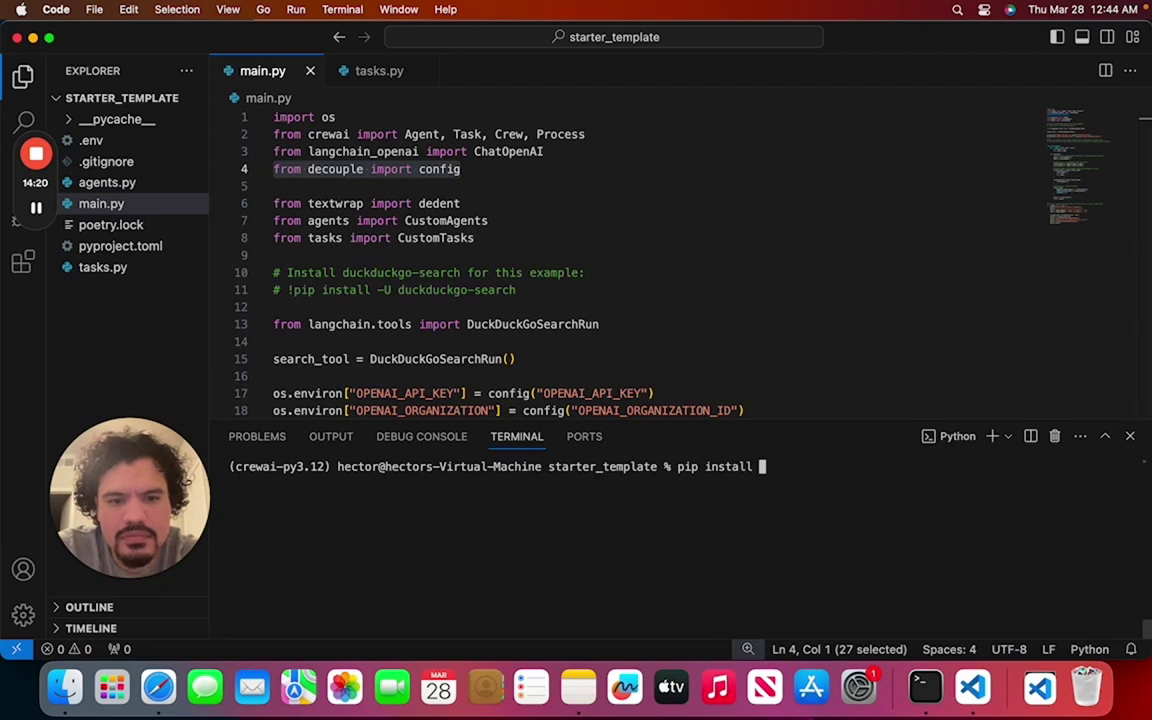
text(python-decouple)
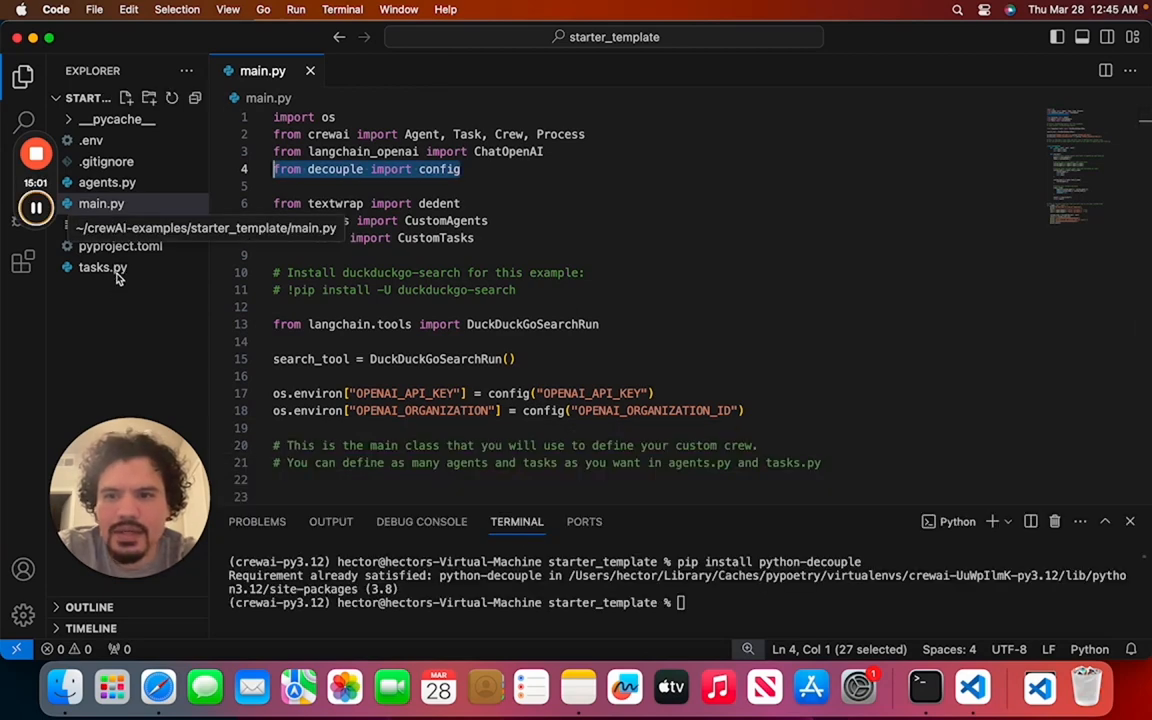
Open tasks.py and add expected_output="Successful output!" after agent=agent in task_1_name
click(101, 267)
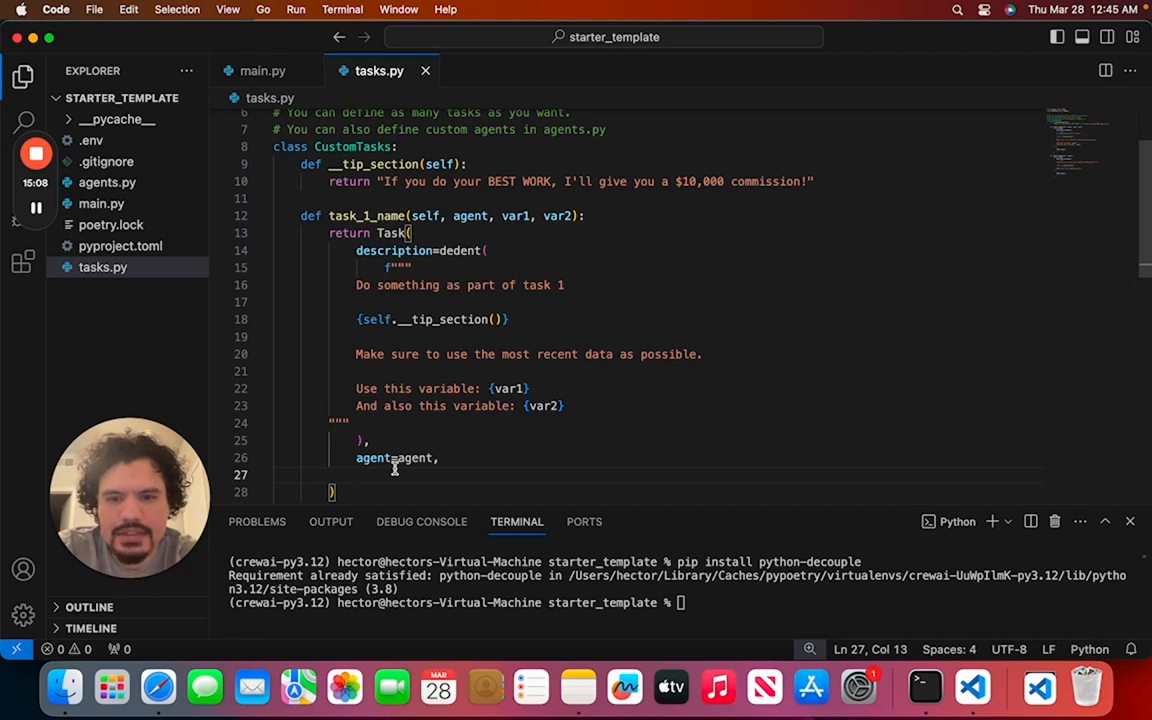
text(expected)
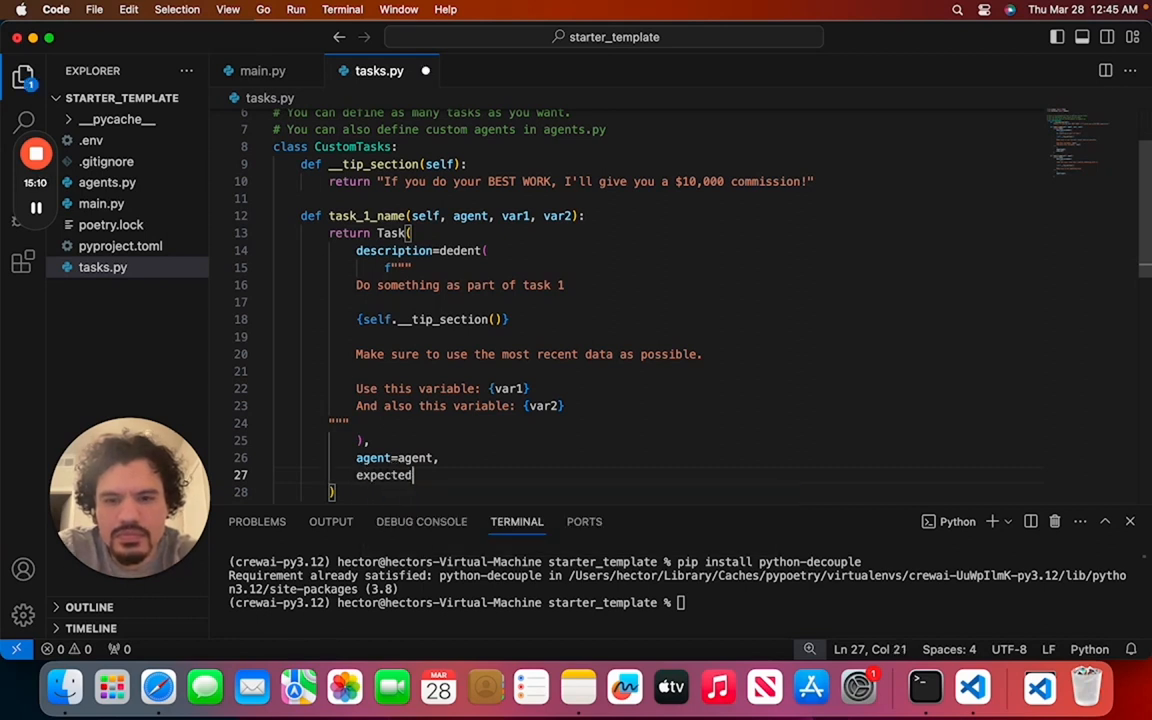
text(_output)
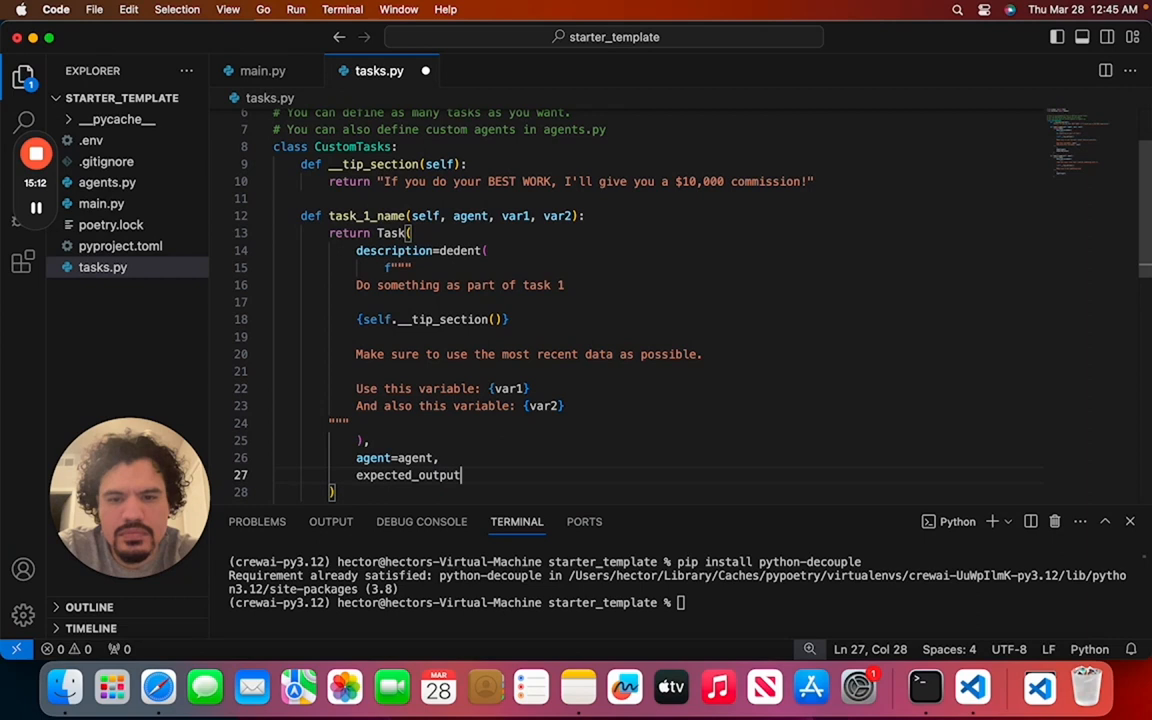
text(=)
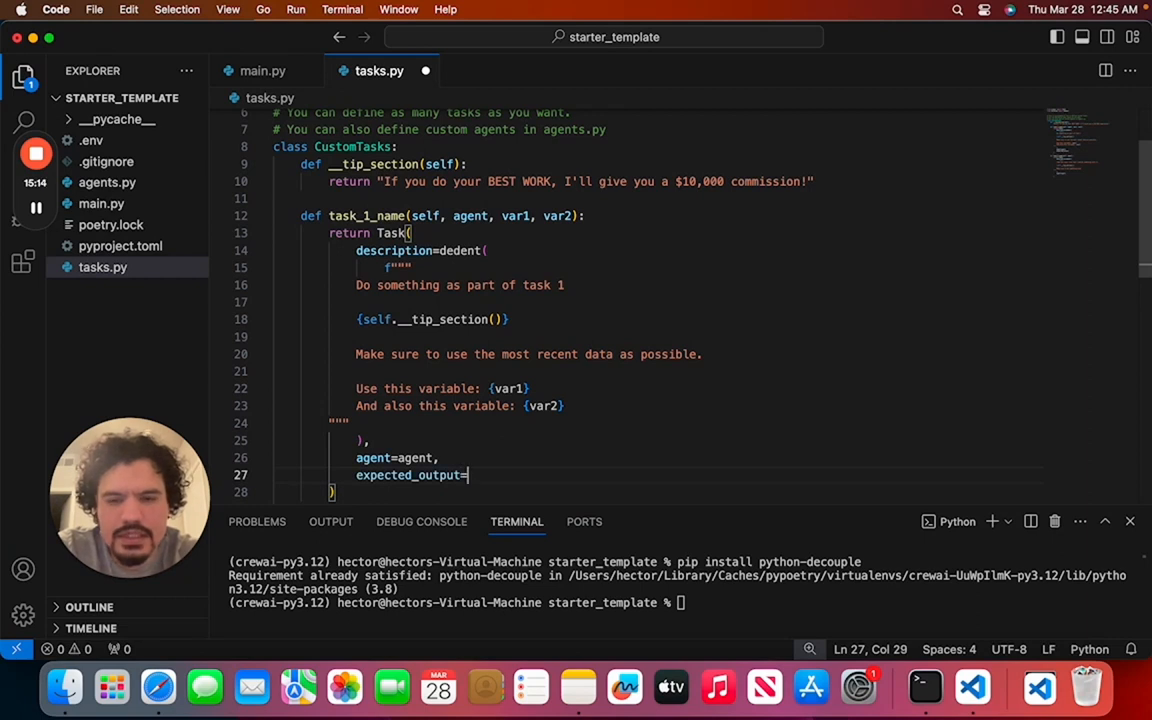
text(")
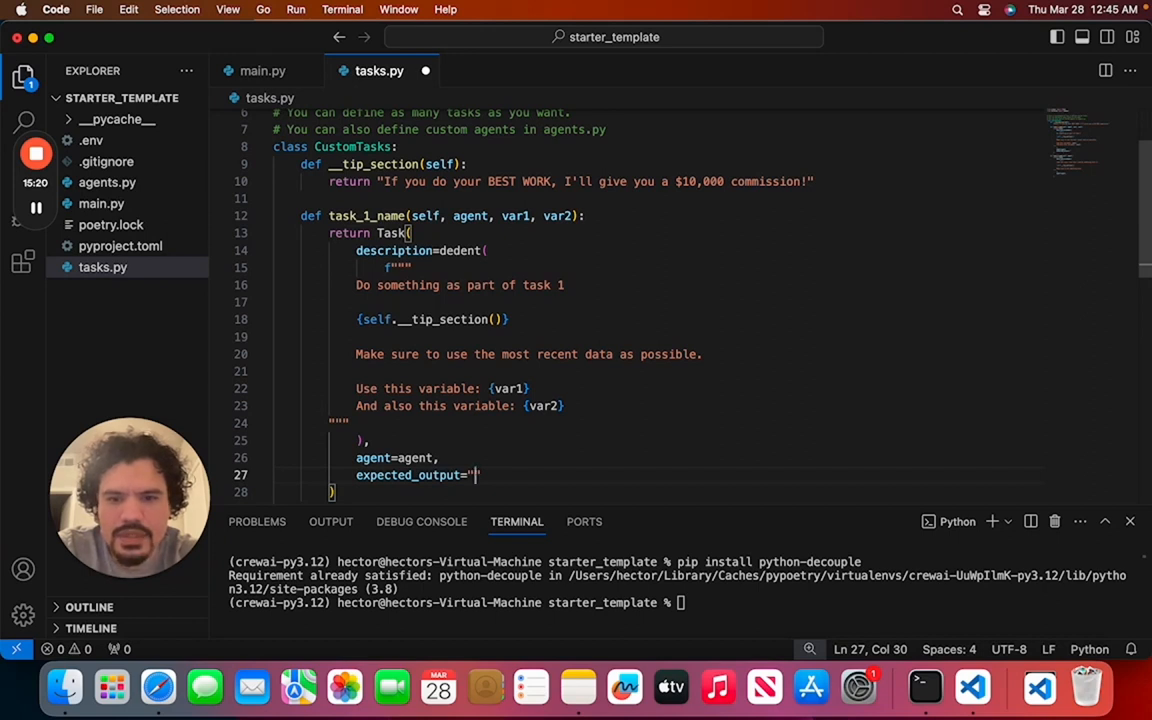
text(Successful out)
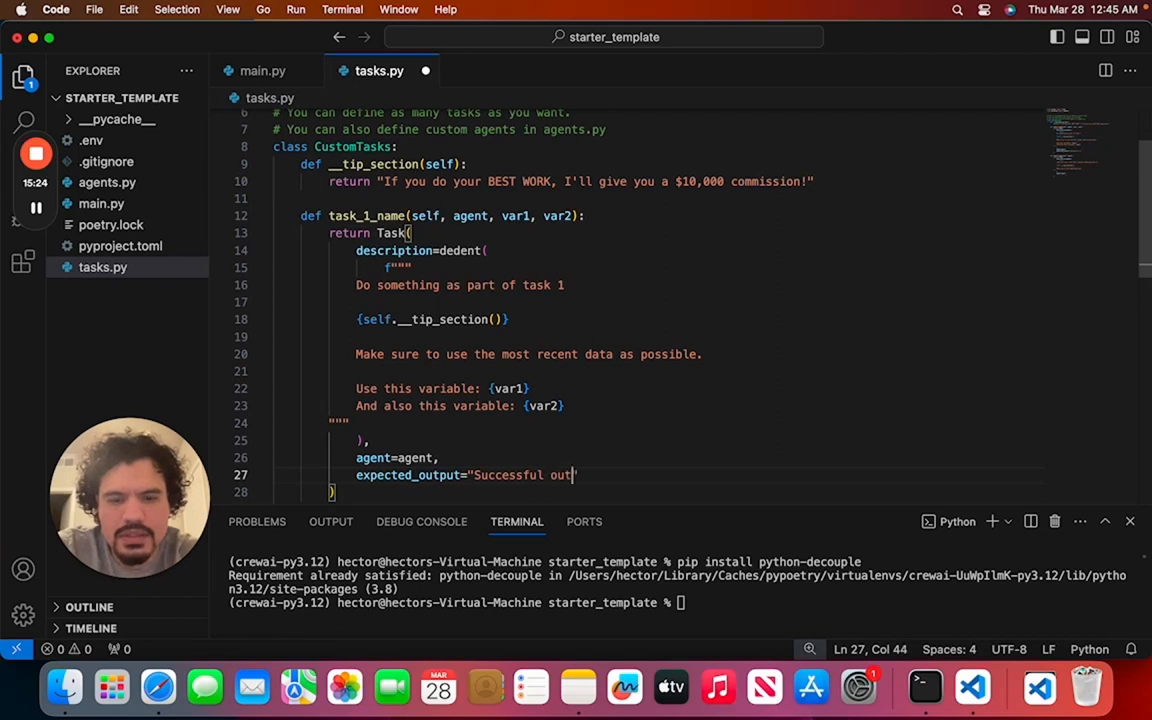
text(put!")
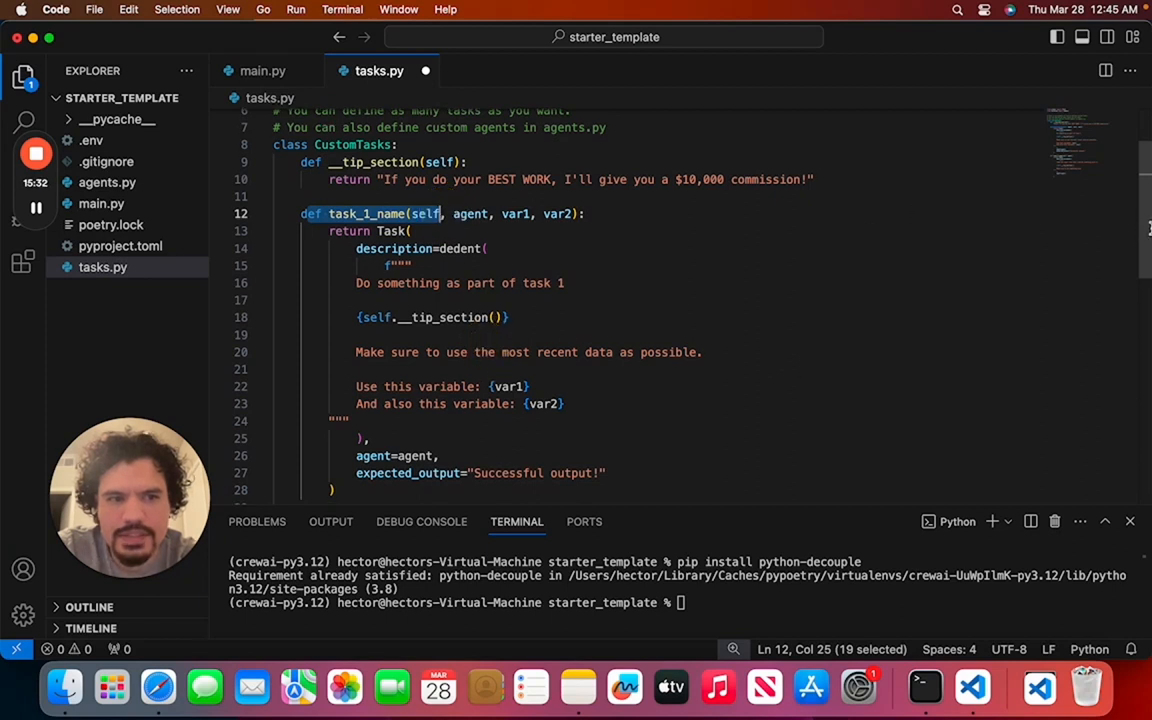
Add expected_output="Successful output!" after agent=agent in task_2_name
scroll(down, 3)
text(e)
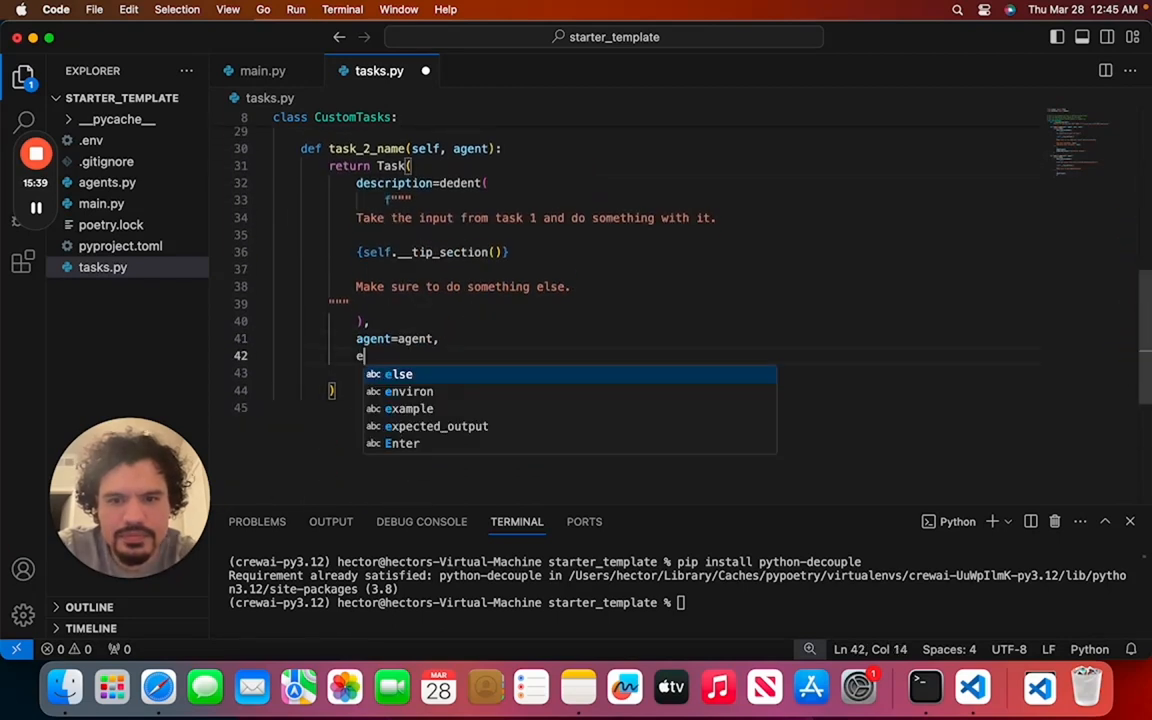
text(xpected_output=")
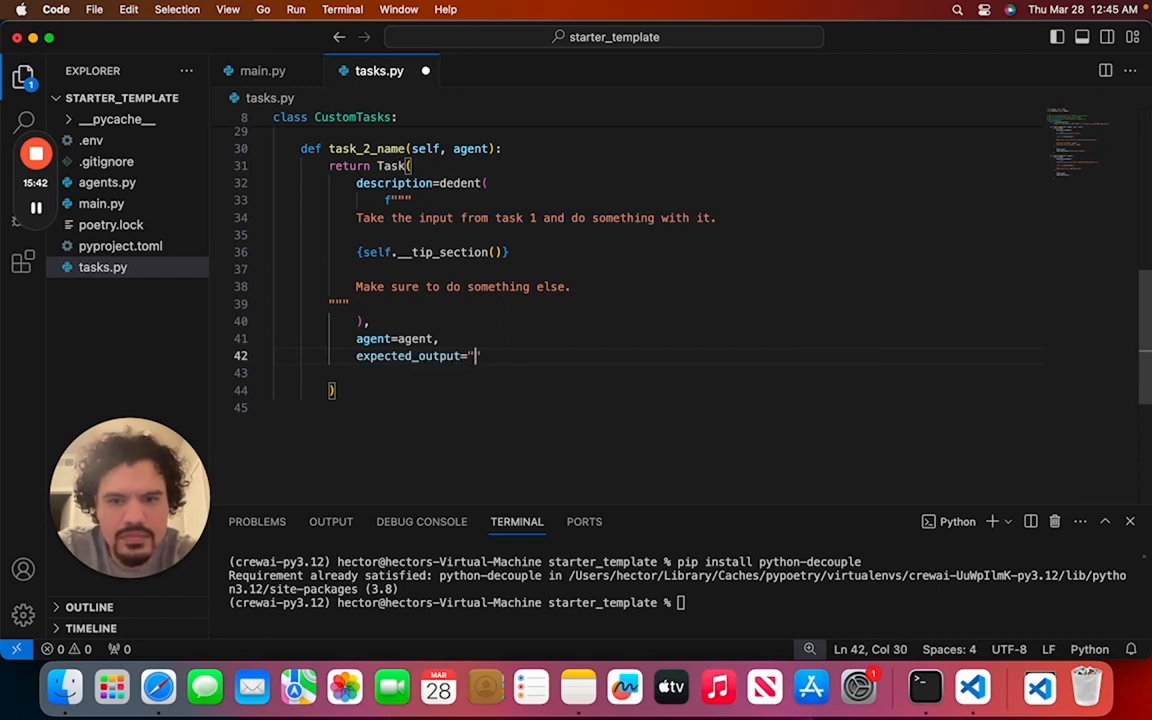
text(Success)
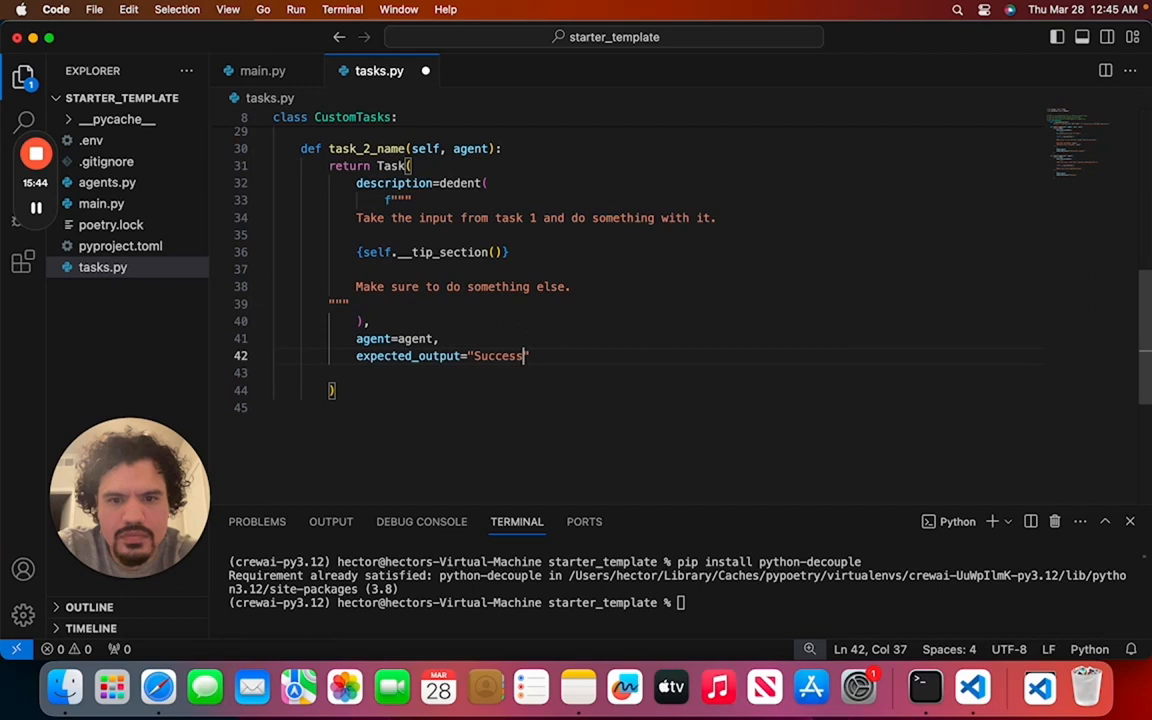
text(ful outp)
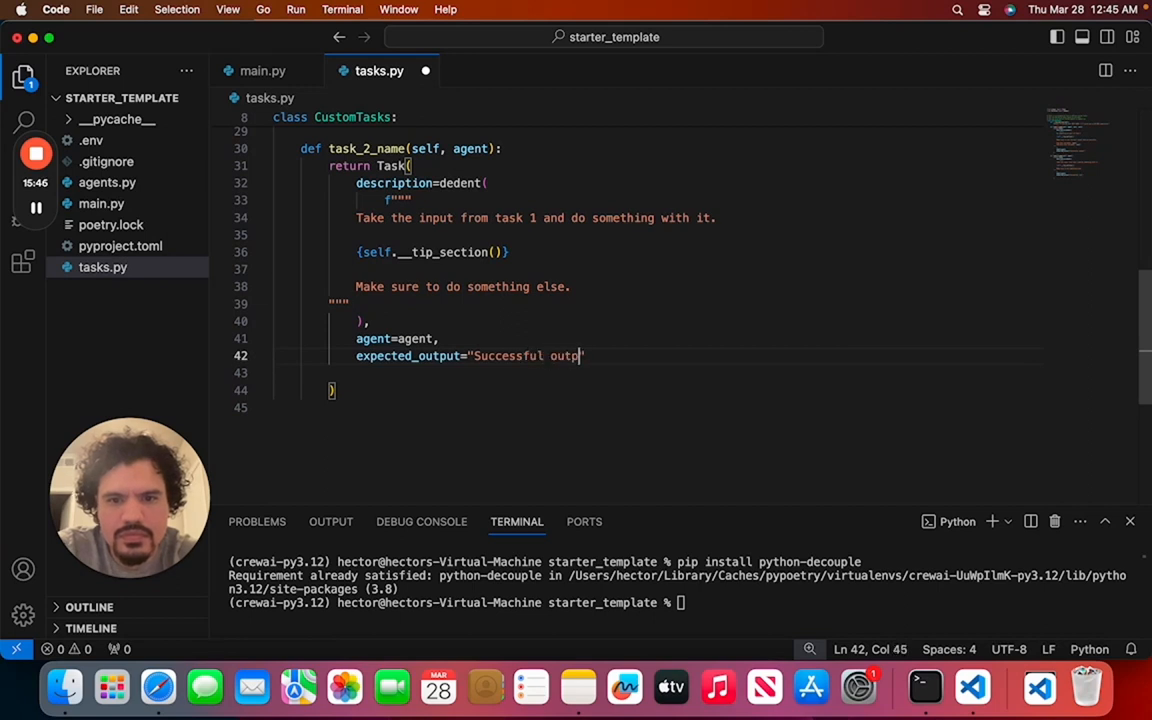
text(ut!")
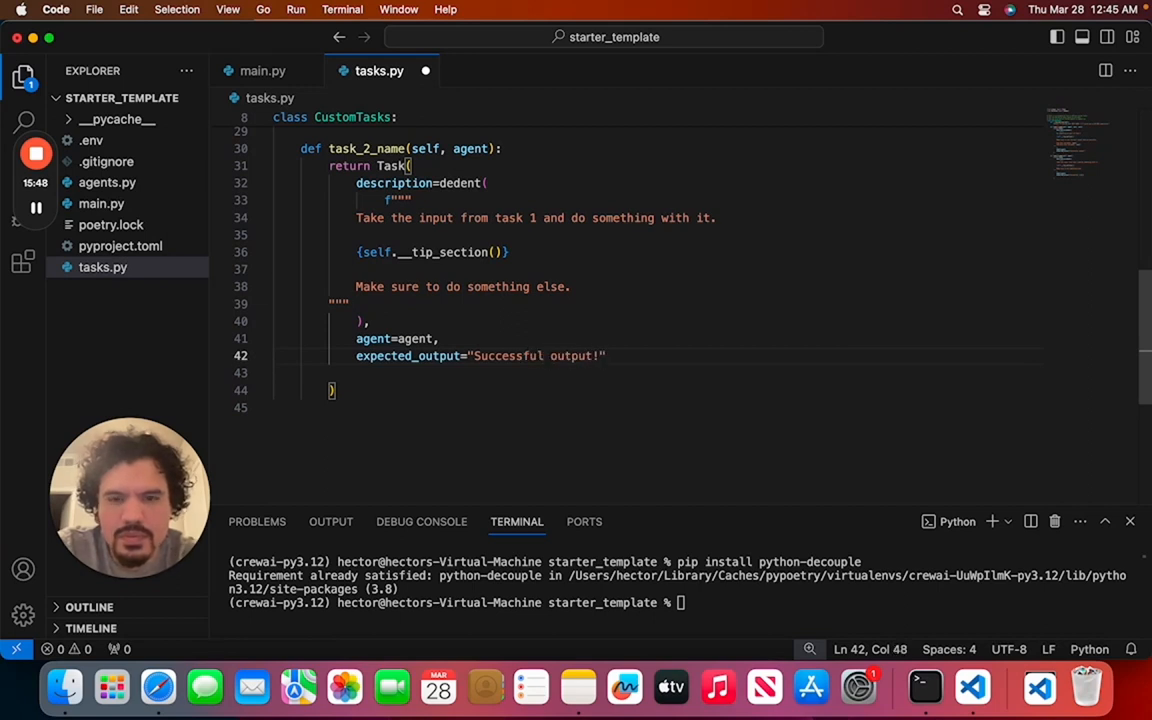
mouse_move(520, 293)
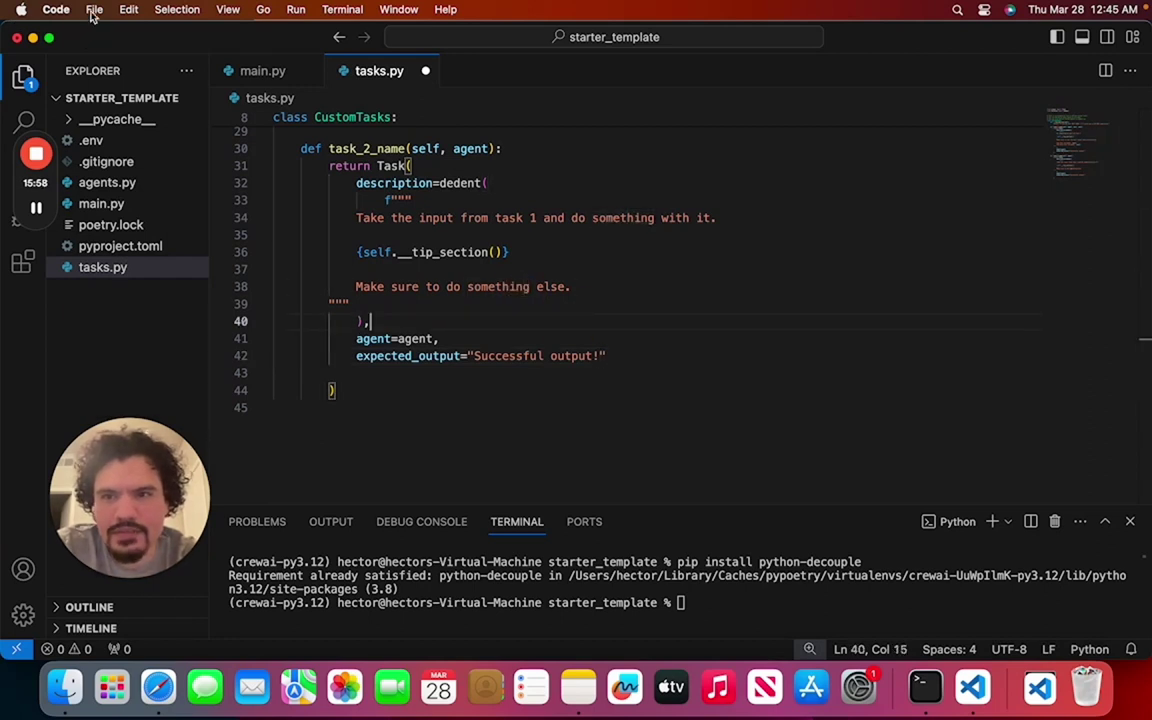
Save tasks.py from the File menu
click(94, 10)
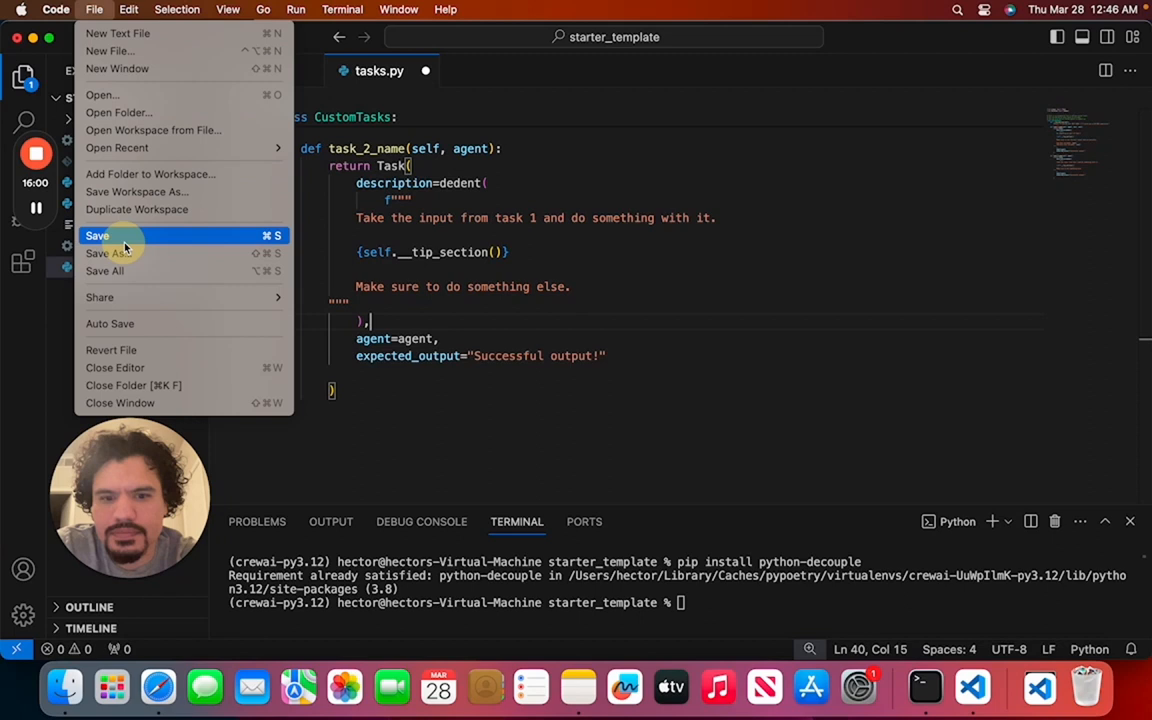
click(97, 235)
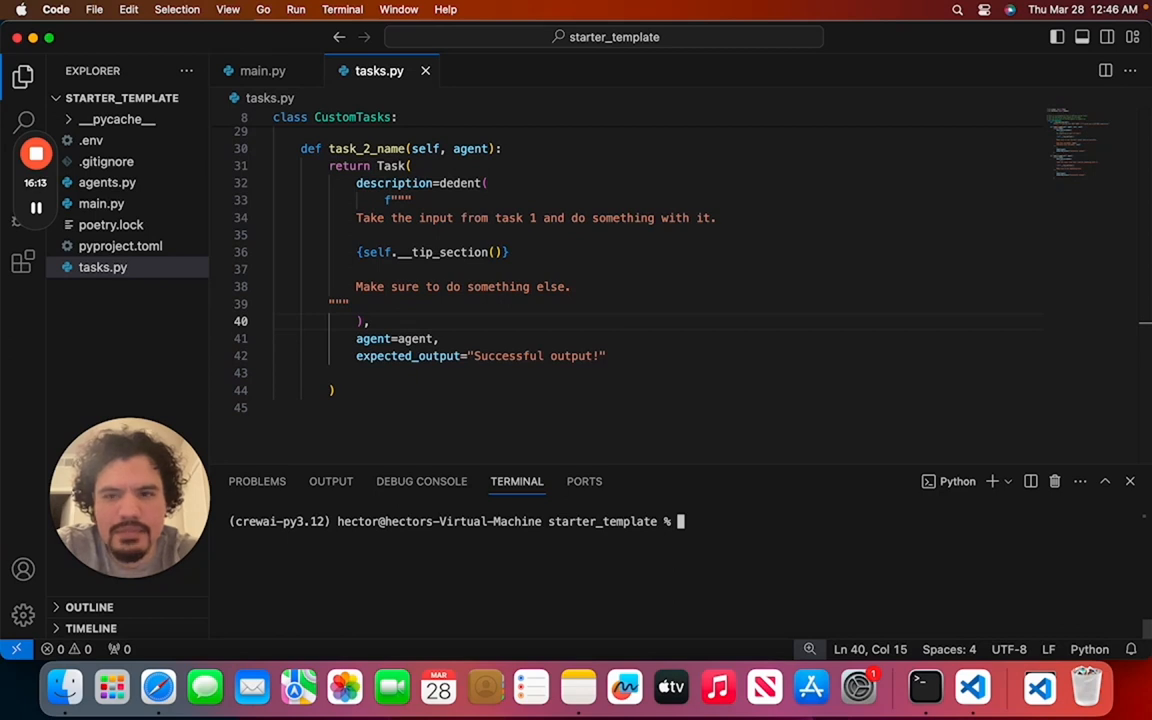
Run python main.py in the terminal to start the crew template
text(python)
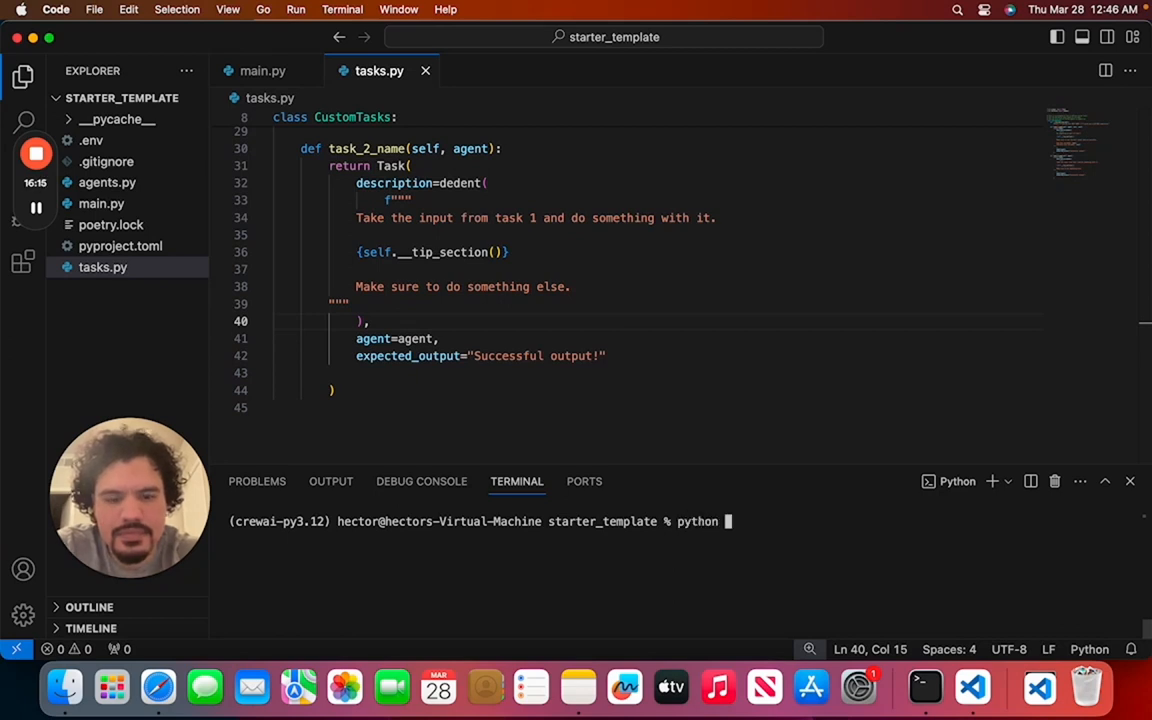
text(main.py)
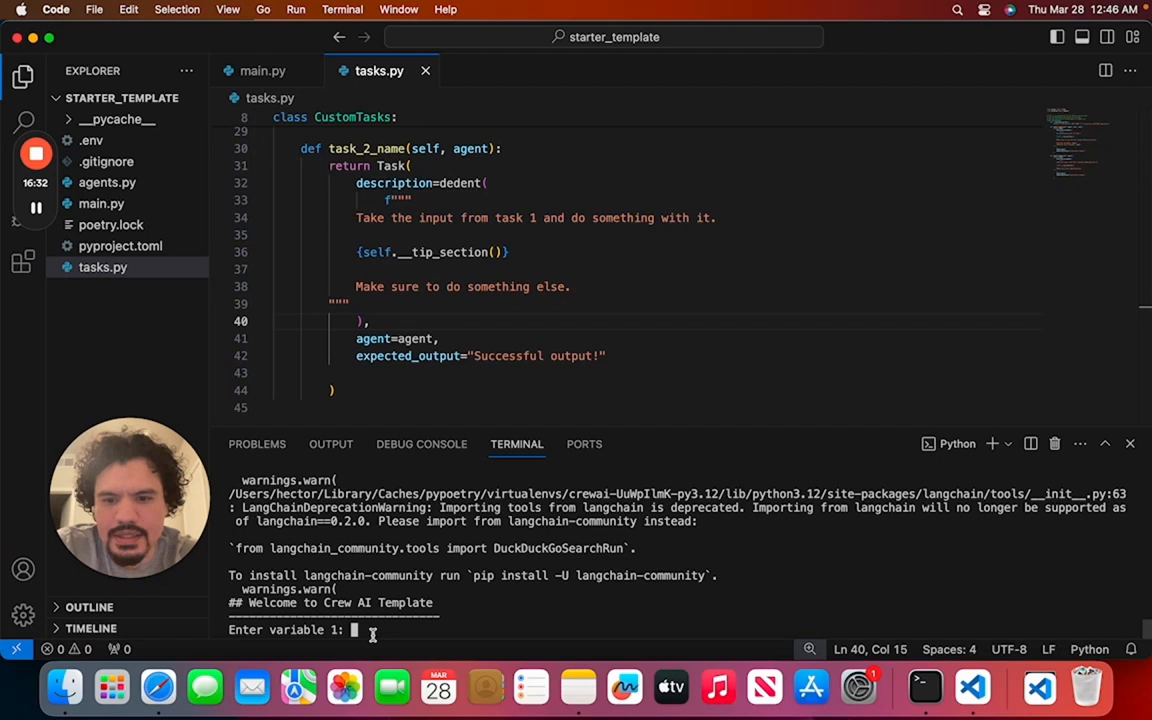
Enter 'Fast food' and 'mexican' as the two variables, then highlight the Mexican fast food result
text(Fast food)
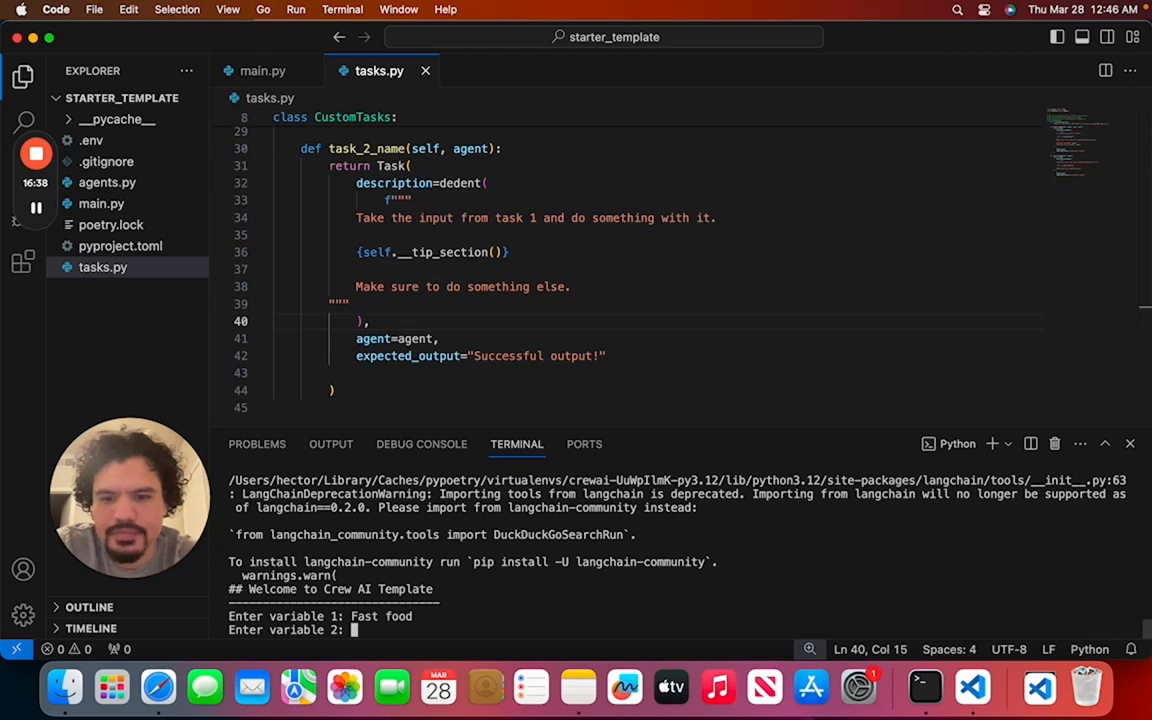
text(mexican)
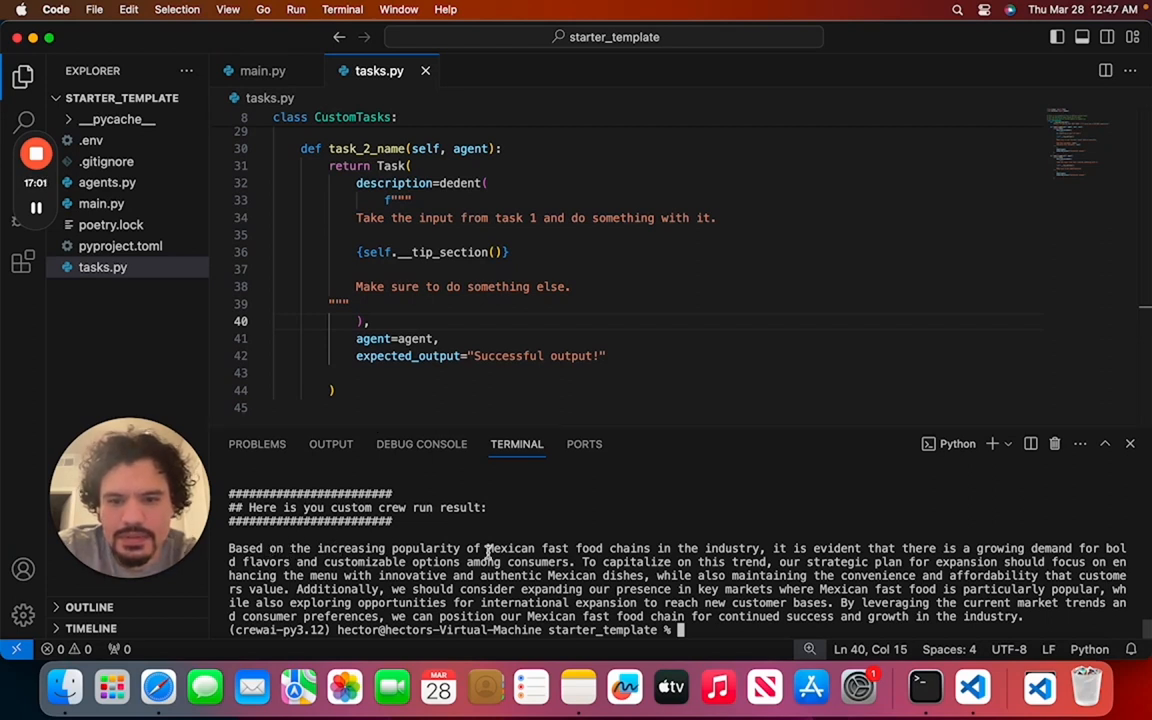
drag(485, 548, 755, 548)
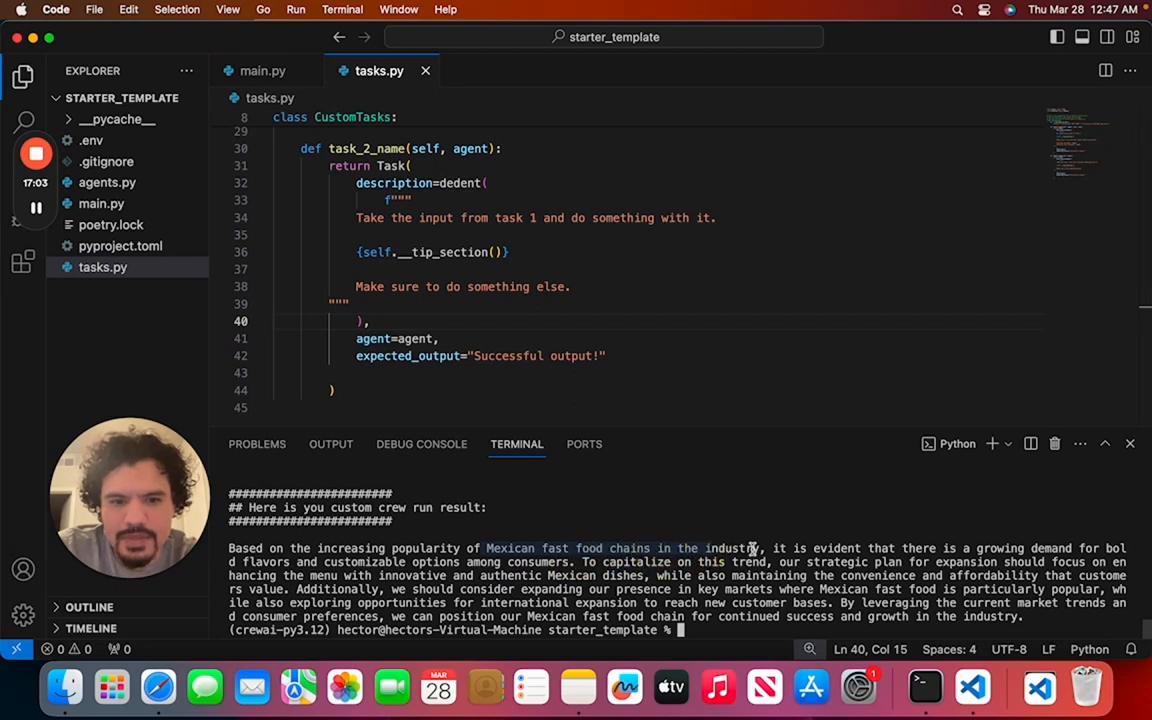